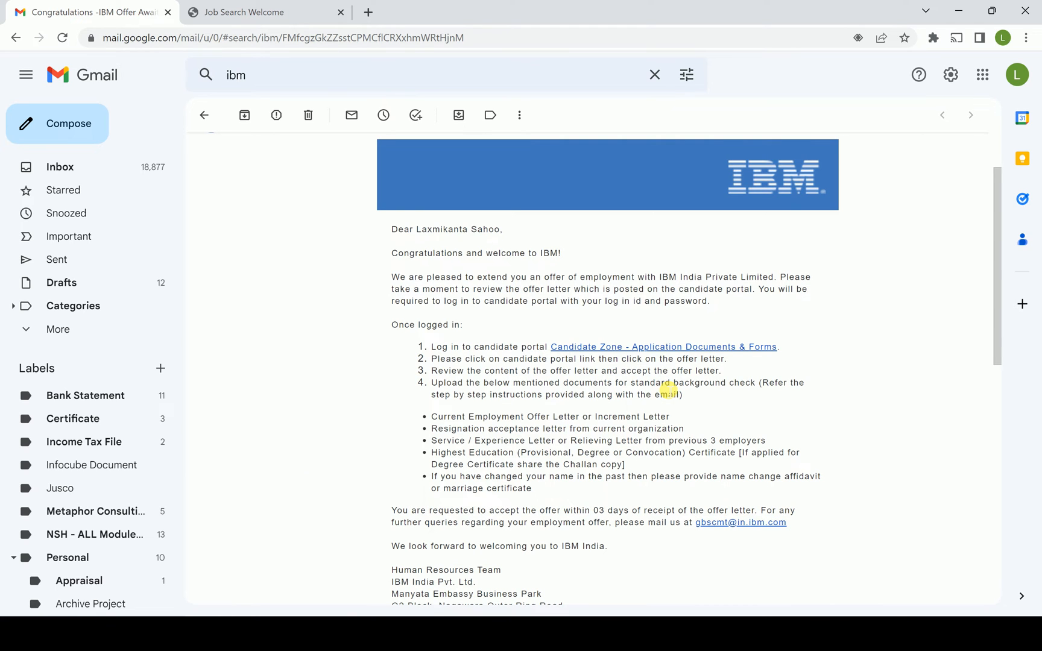
mouse_move(431, 229)
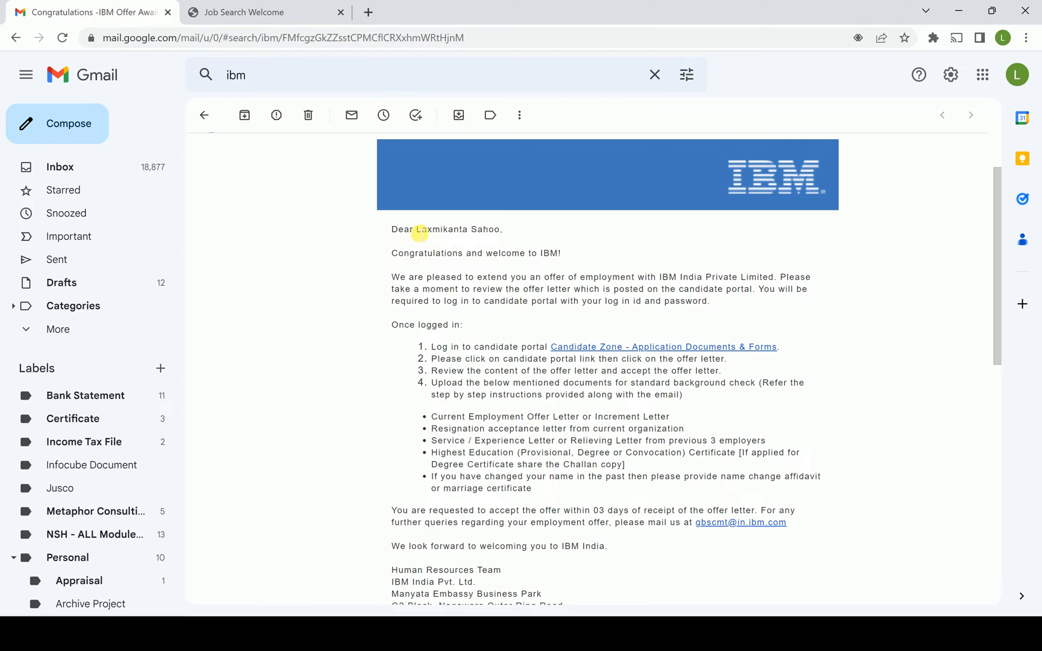
Go from ibm.com's More menu to the IBM Global Careers page
double_click(433, 229)
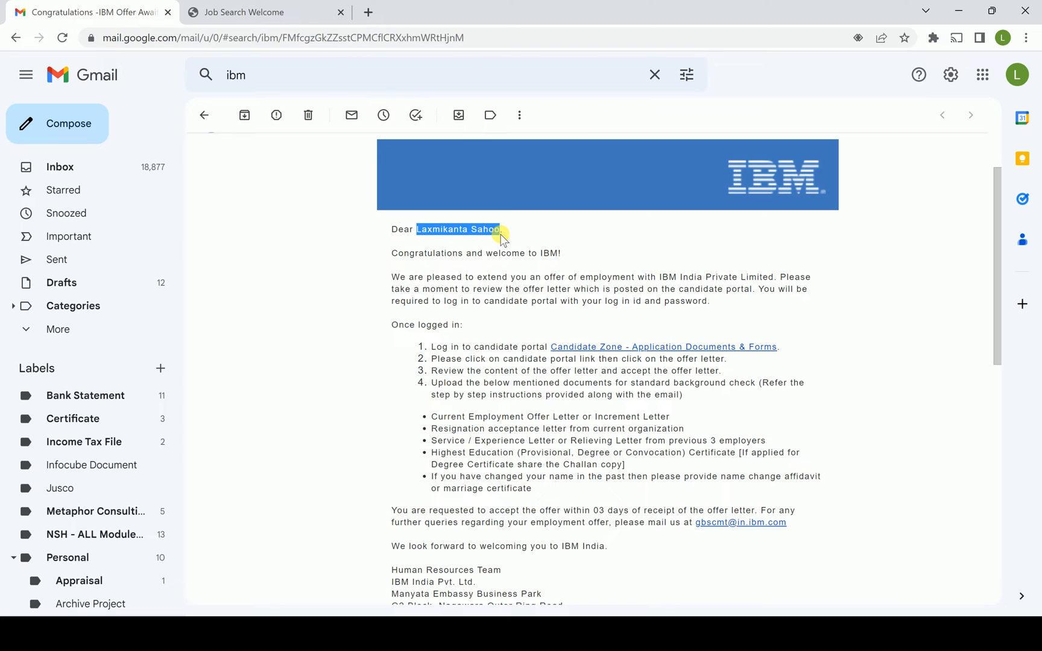
mouse_move(537, 240)
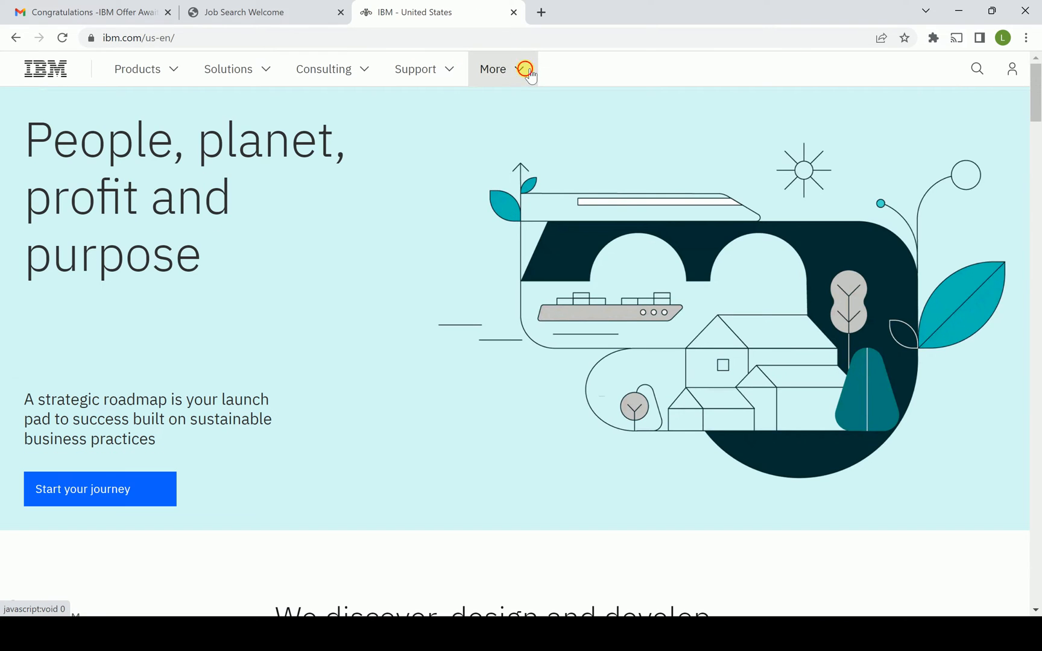
click(493, 69)
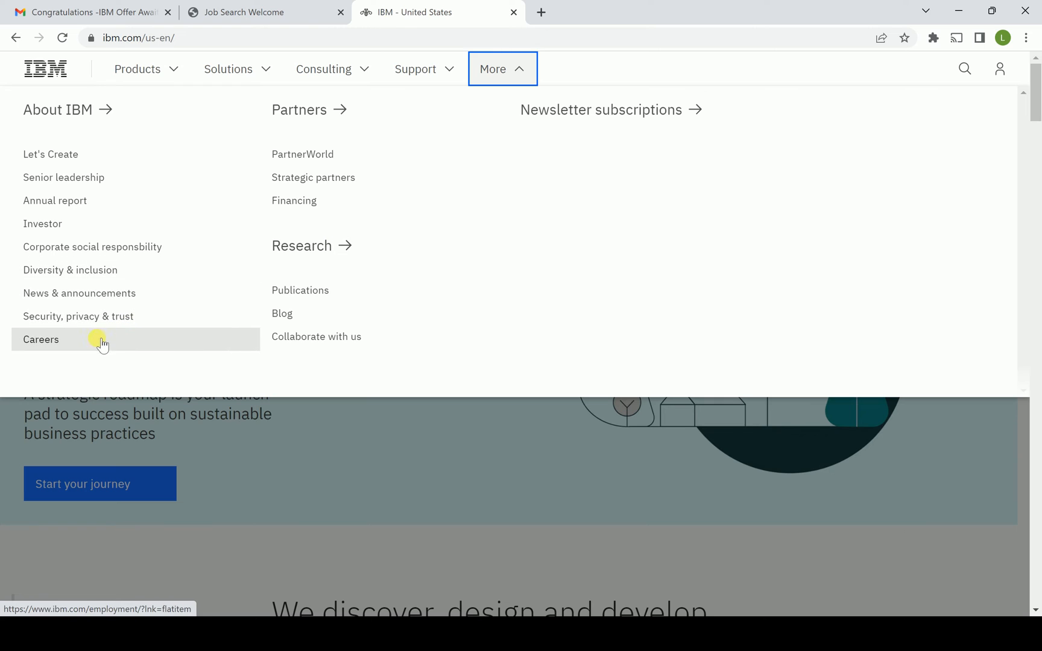
click(41, 340)
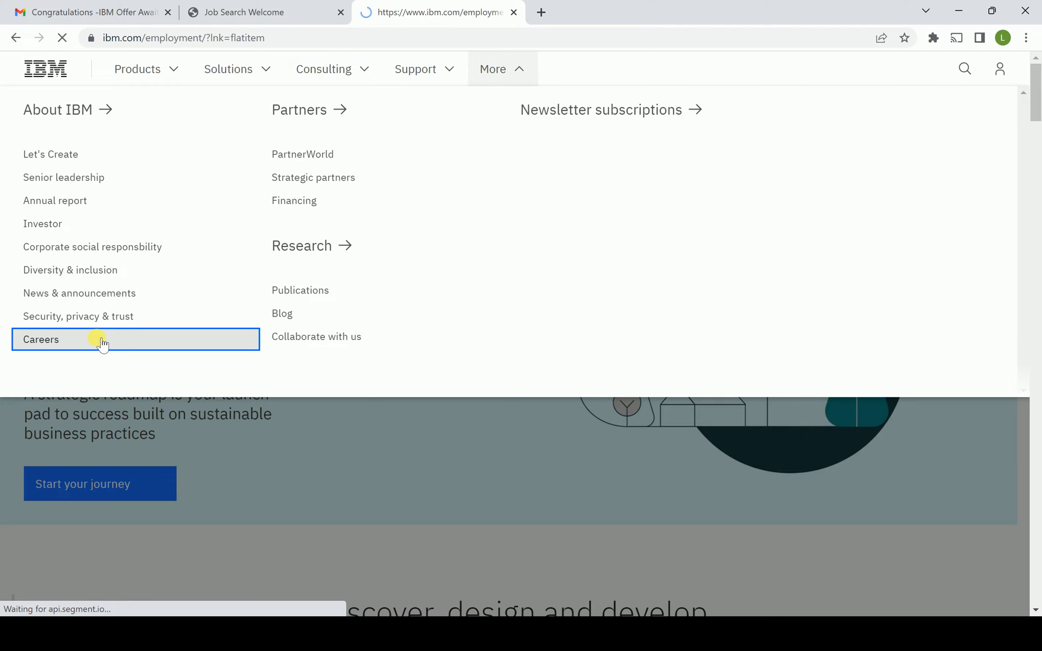
click(40, 340)
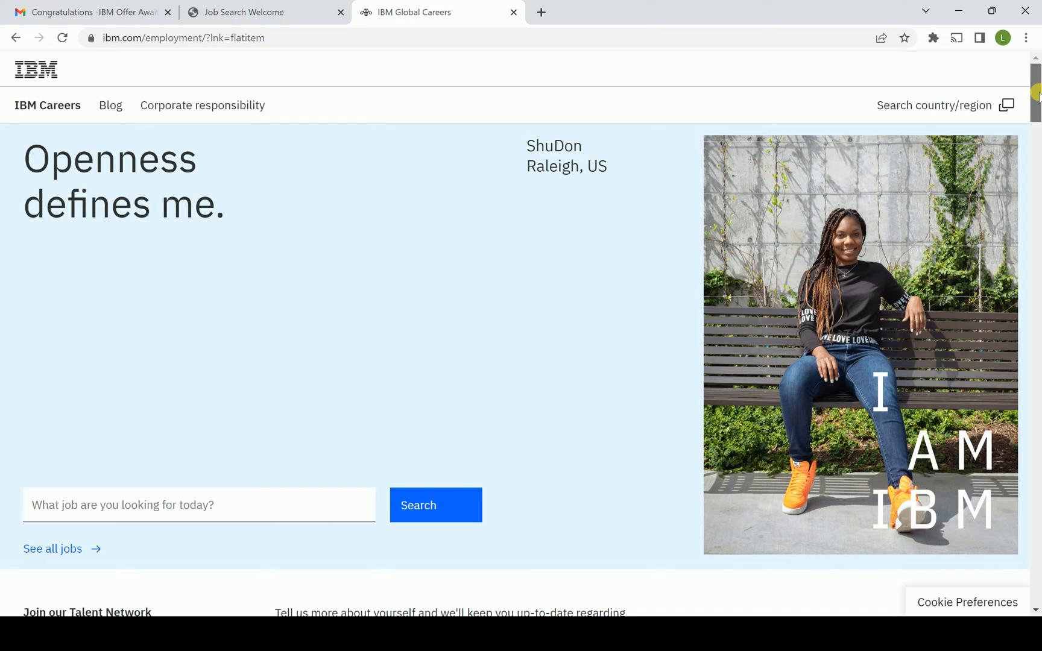
Scroll down the Global Careers page to the footer, then back up
scroll(down, 3)
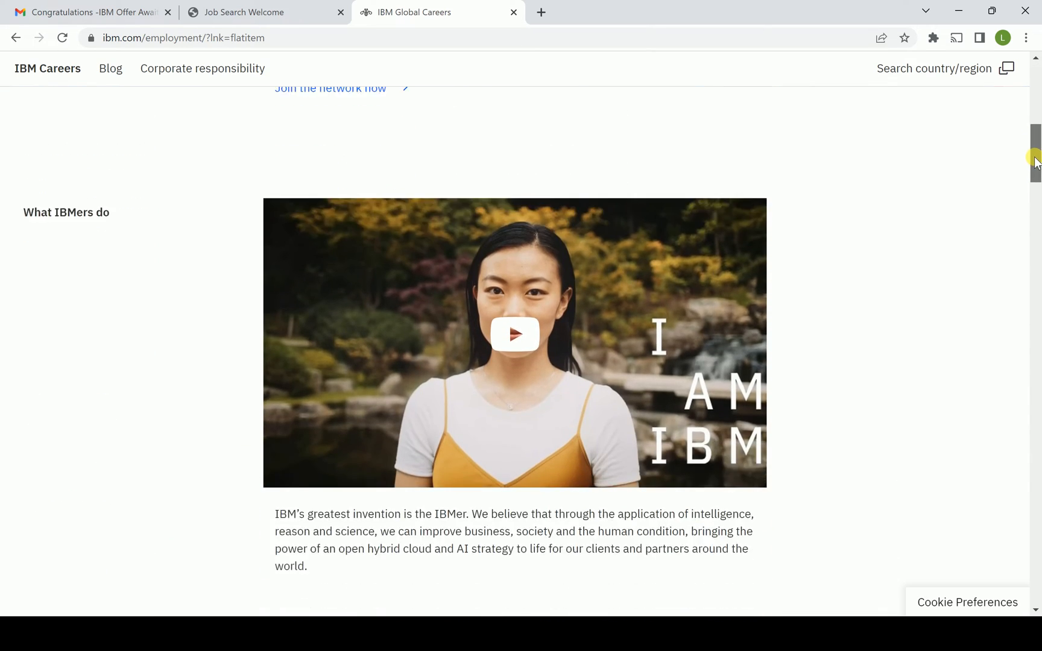
scroll(down, 3)
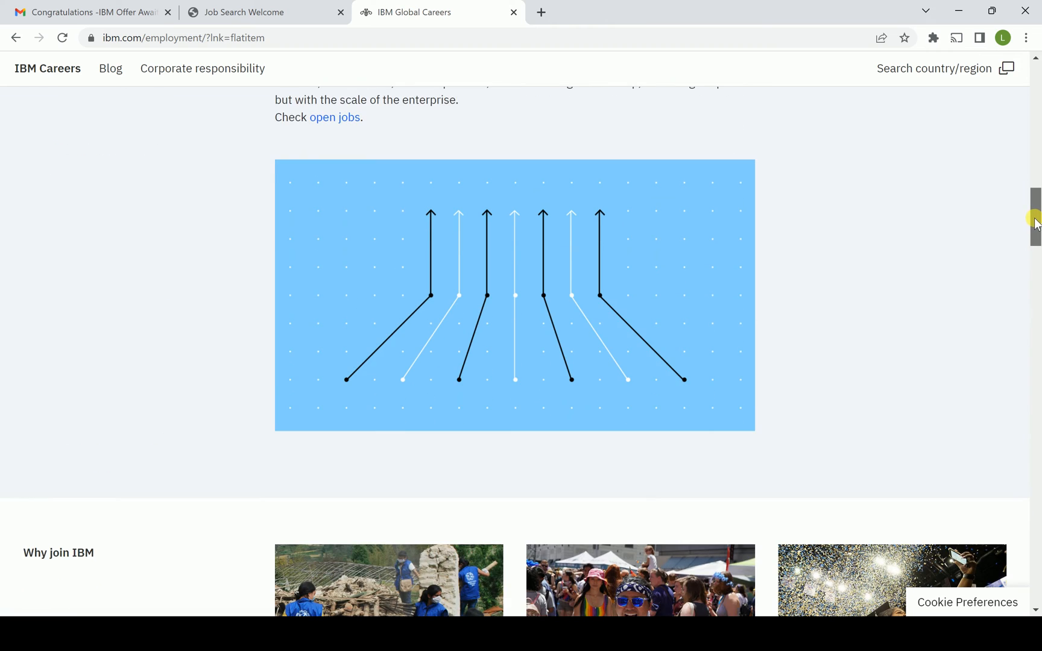
scroll(down, 3)
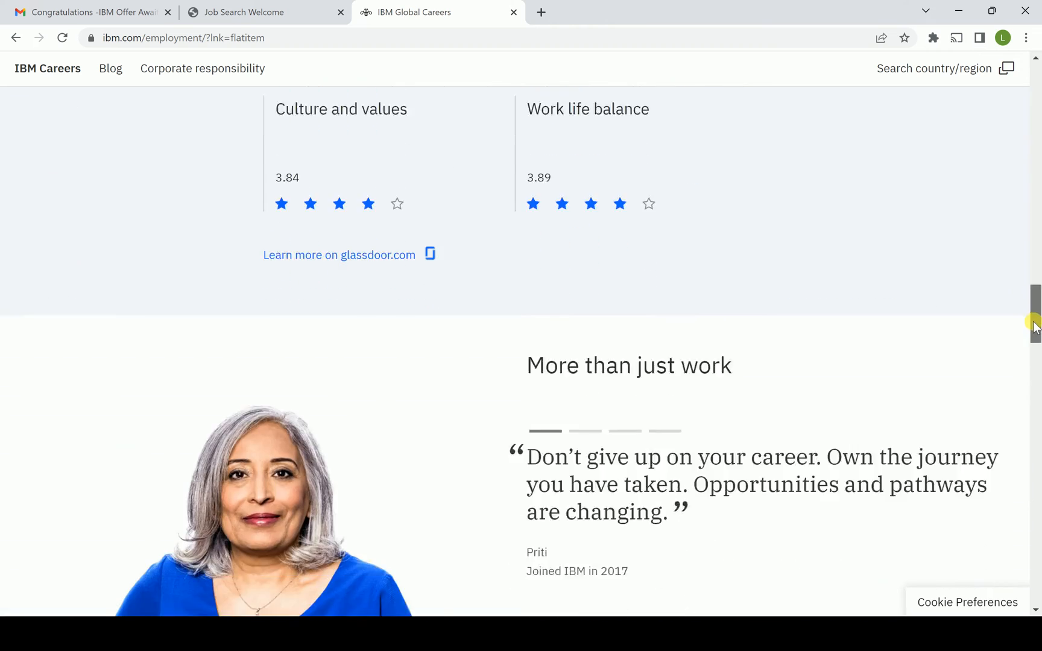
scroll(down, 3)
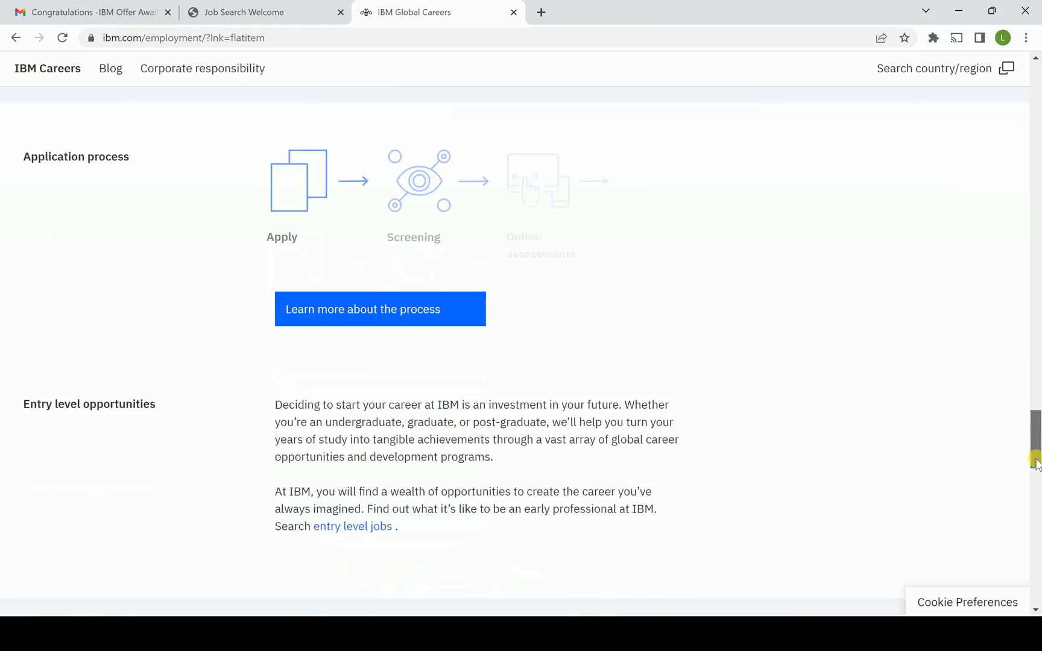
scroll(down, 3)
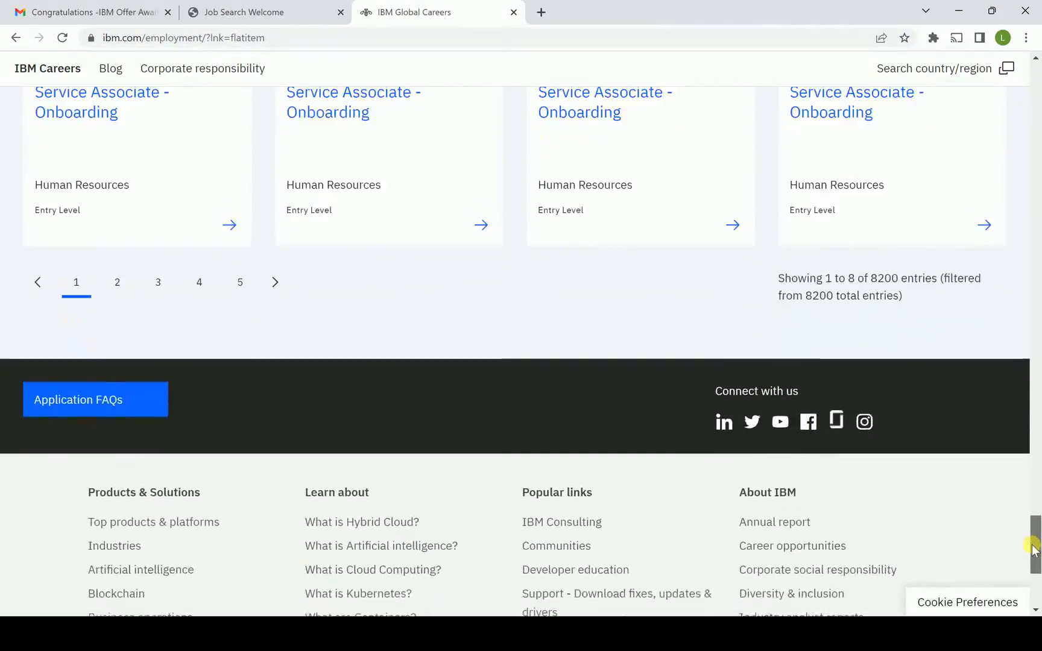
scroll(up, 3)
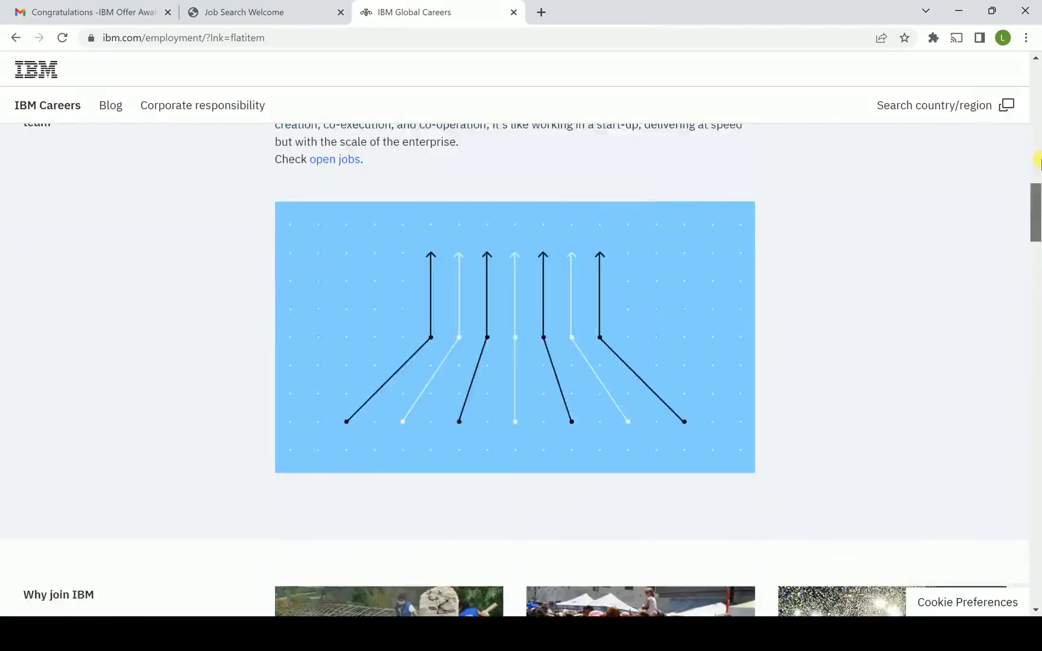
scroll(up, 3)
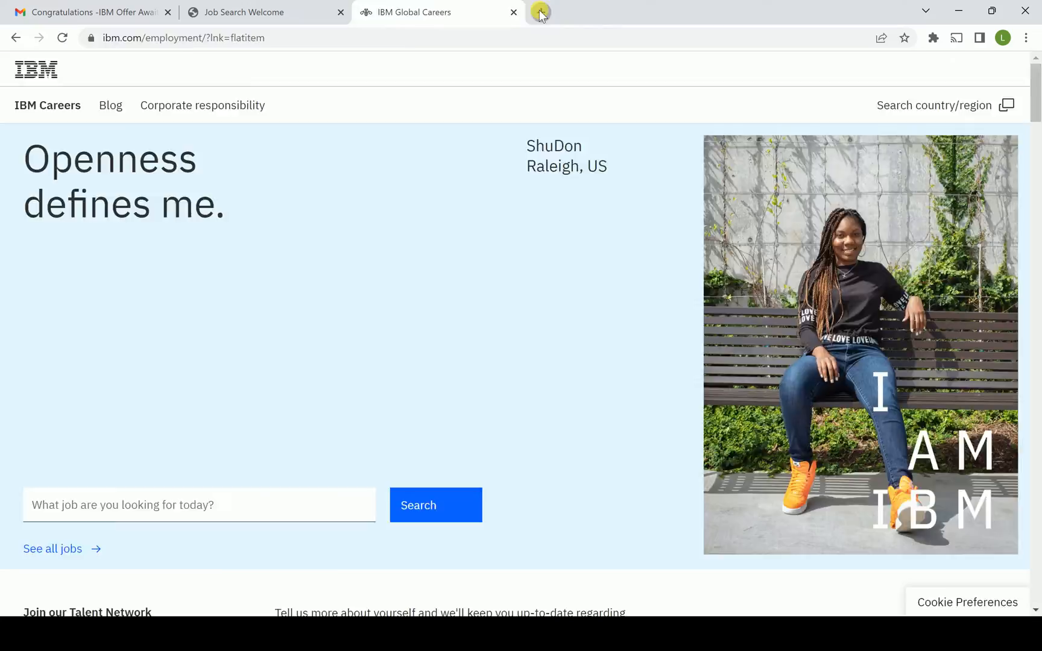
Load the krb-sjobs.brassring.com job search home page in a new tab and scroll to top
click(541, 12)
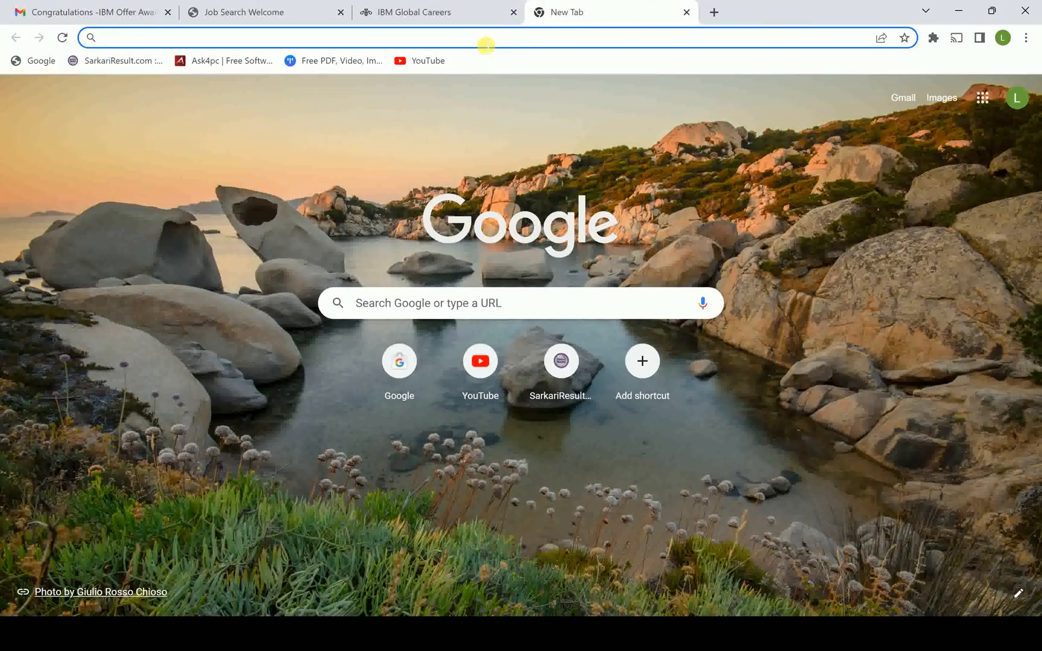
text(https://krb-sjobs.brassring.com/TGnewUI/Search/Home/Home?partnerid=26059&siteid=5016#home)
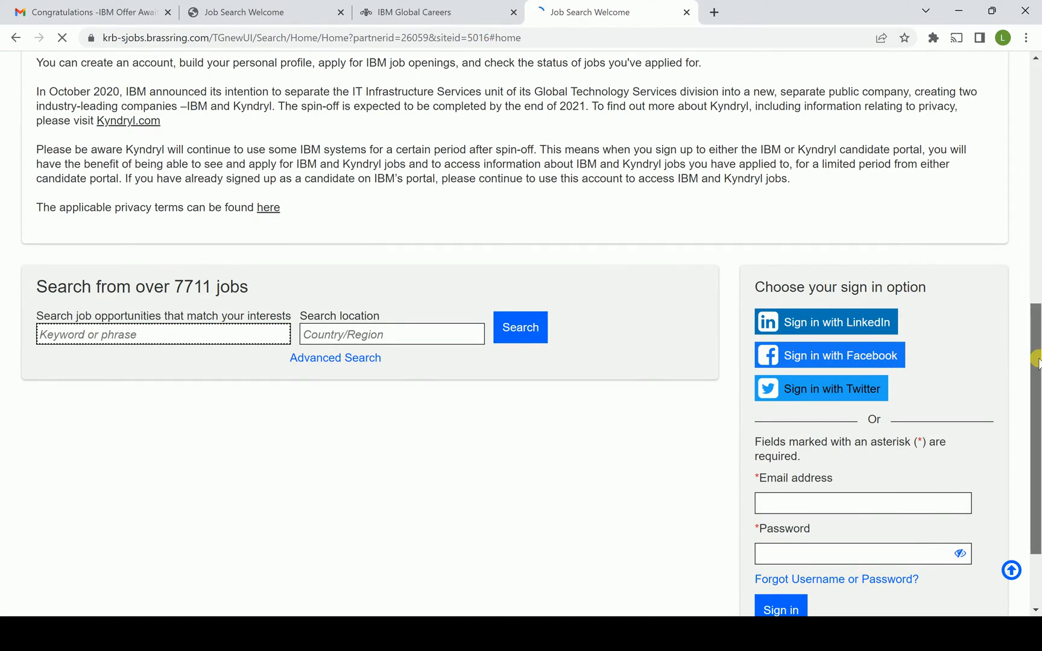
scroll(up, 3)
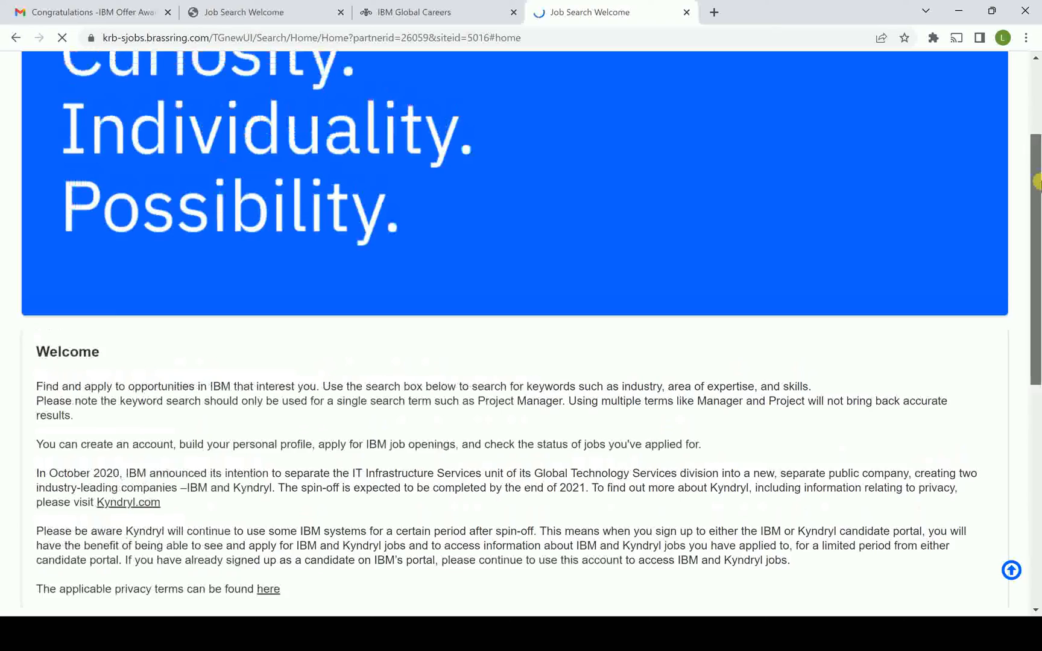
scroll(up, 3)
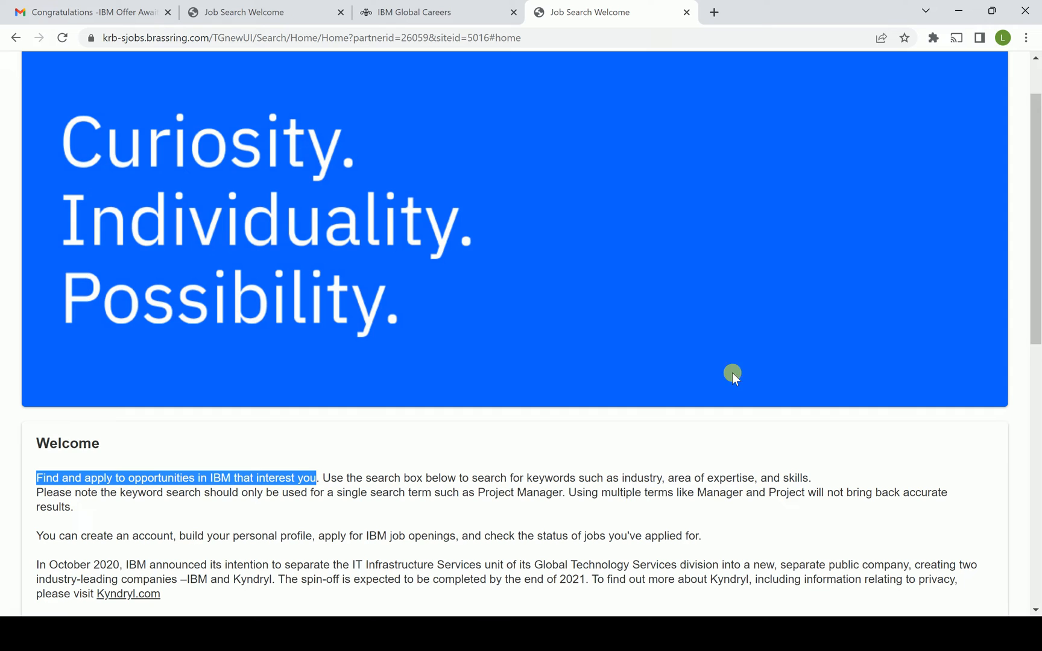
scroll(up, 3)
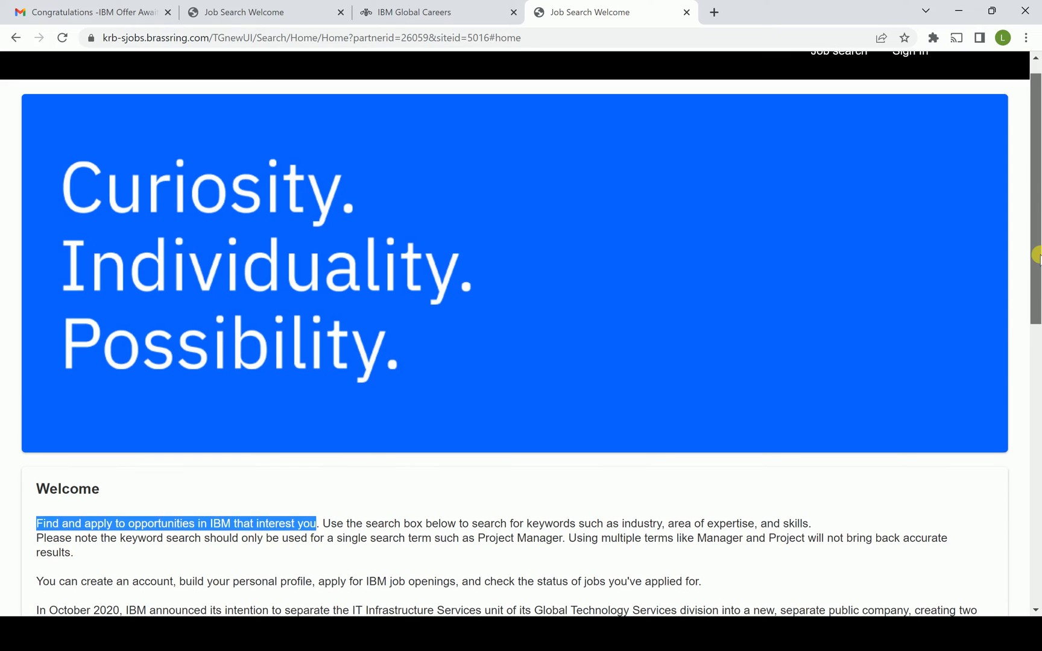
scroll(up, 3)
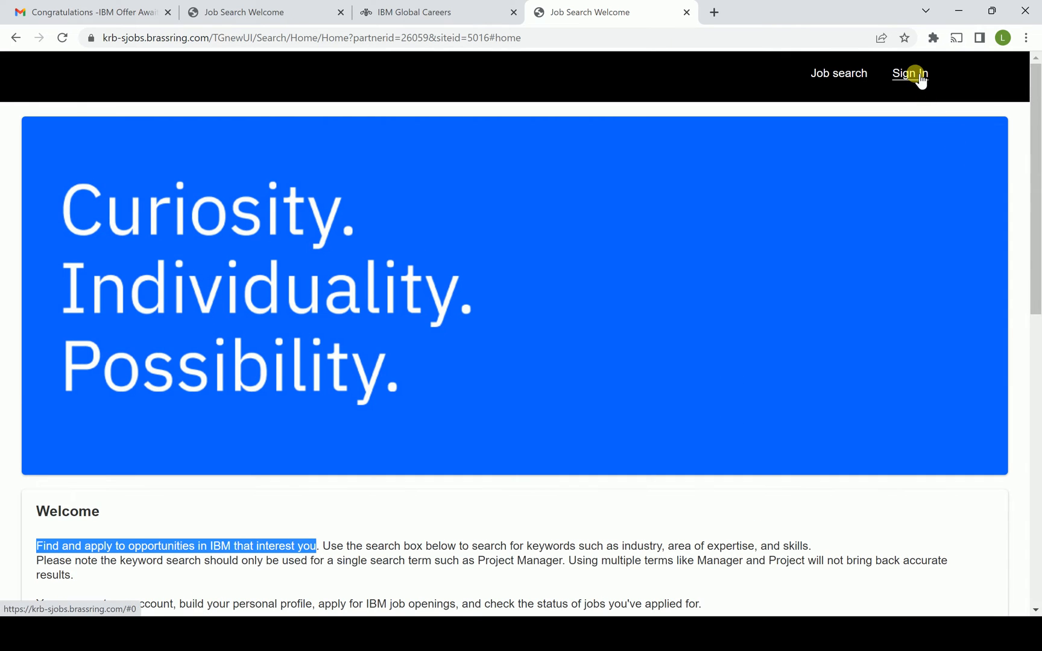
Open the portal sign-in form and fill in the saved email address
click(910, 73)
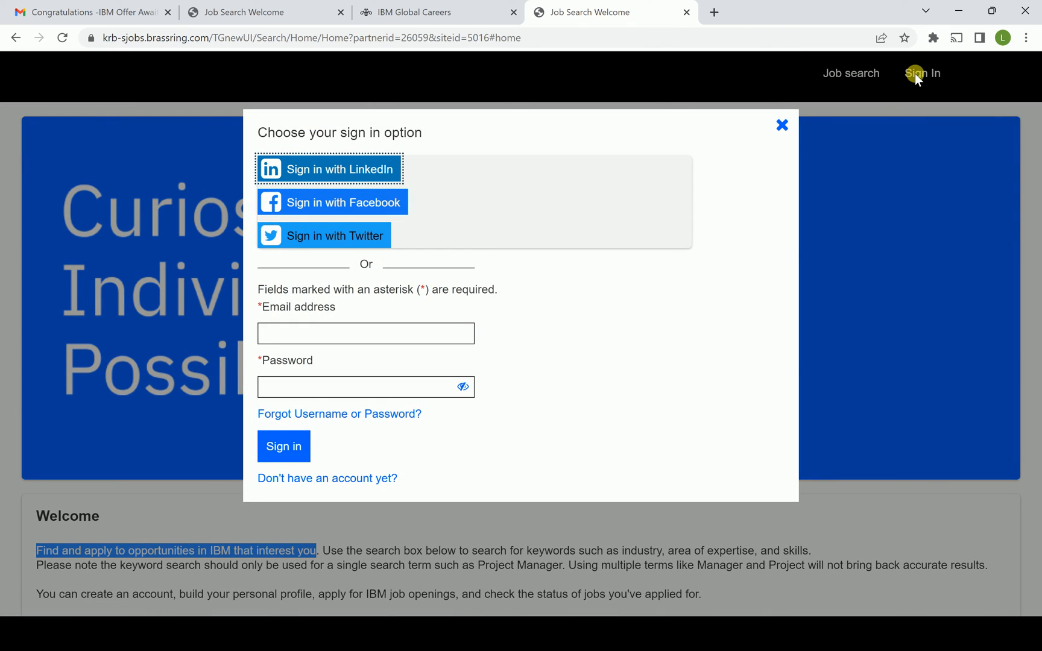
mouse_move(358, 496)
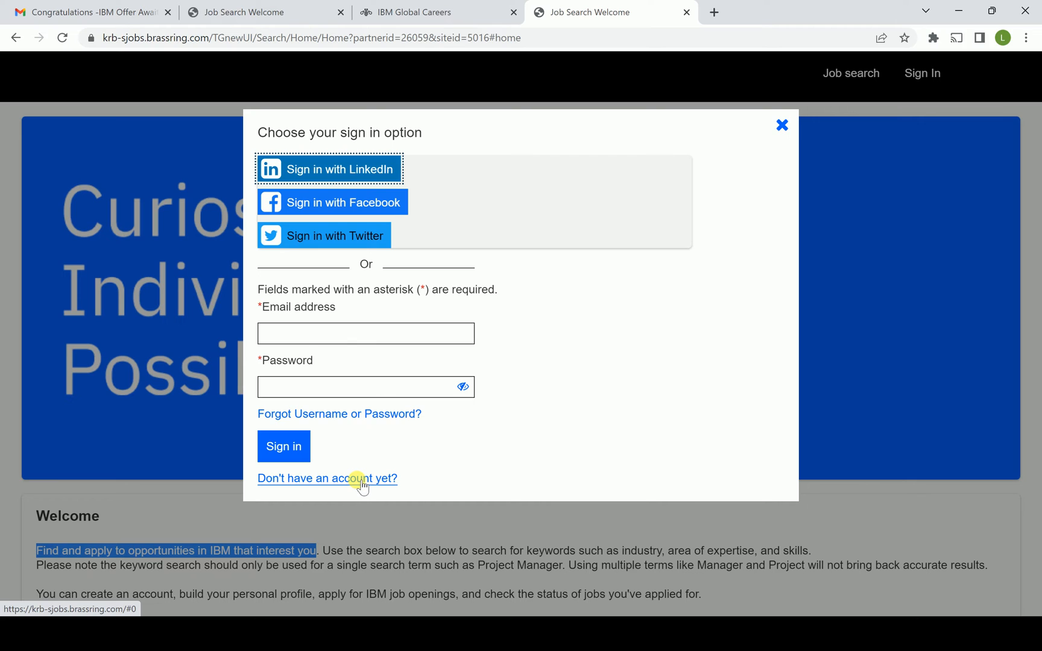
mouse_move(340, 487)
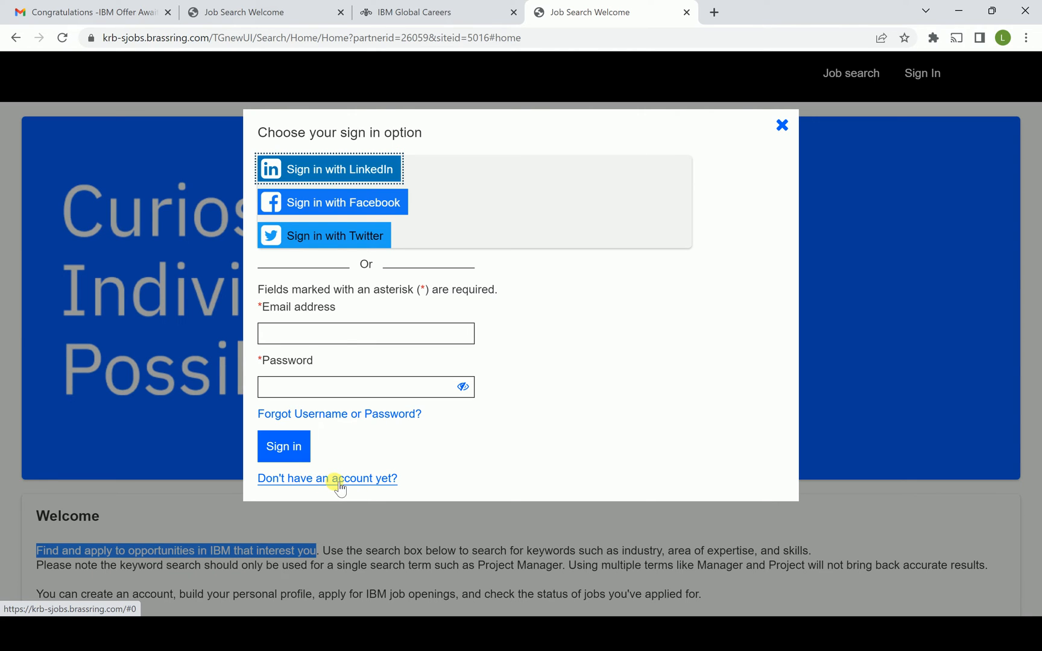
mouse_move(344, 481)
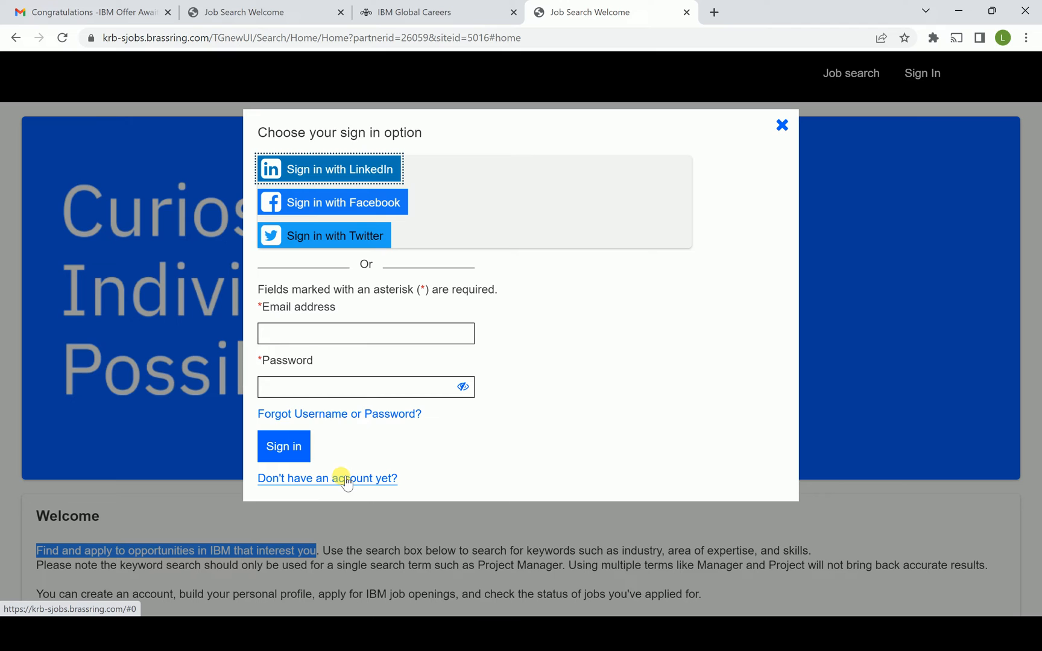
click(365, 332)
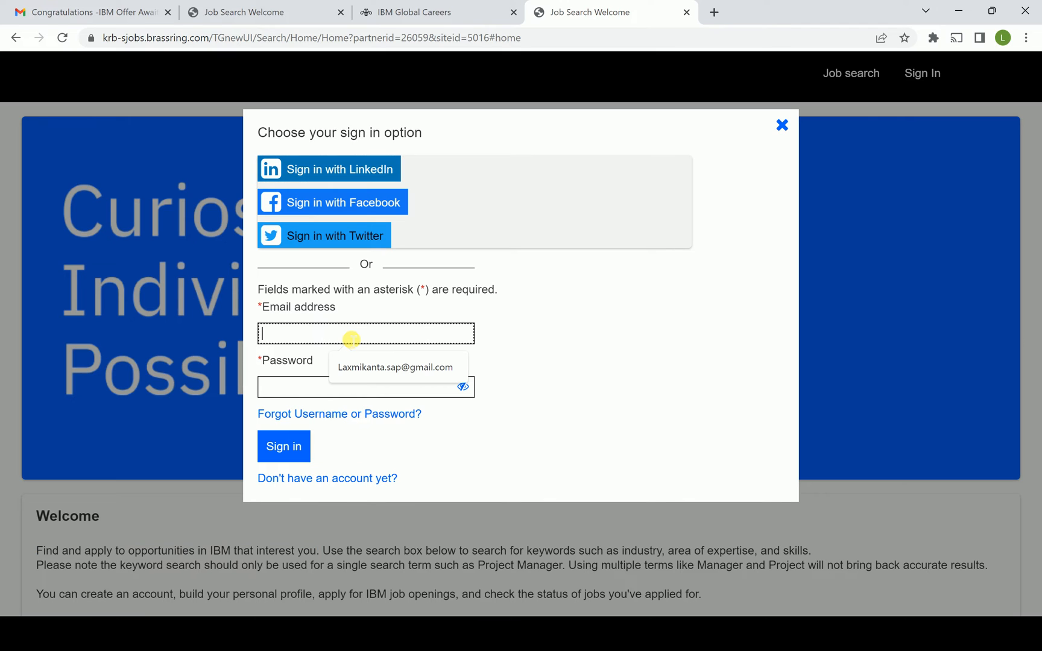
click(395, 367)
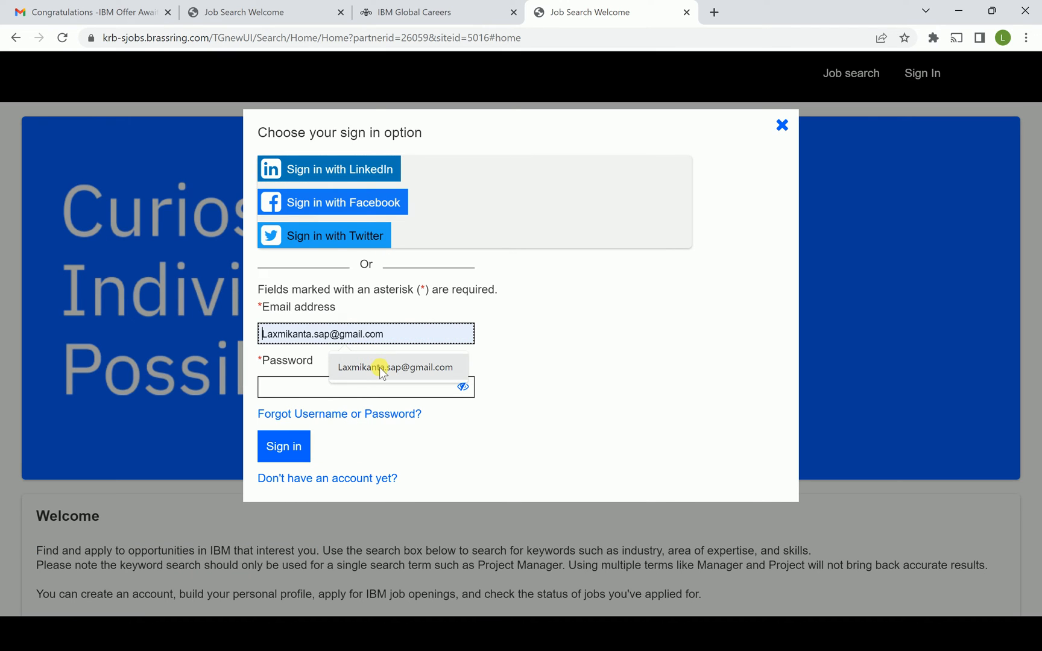
click(365, 386)
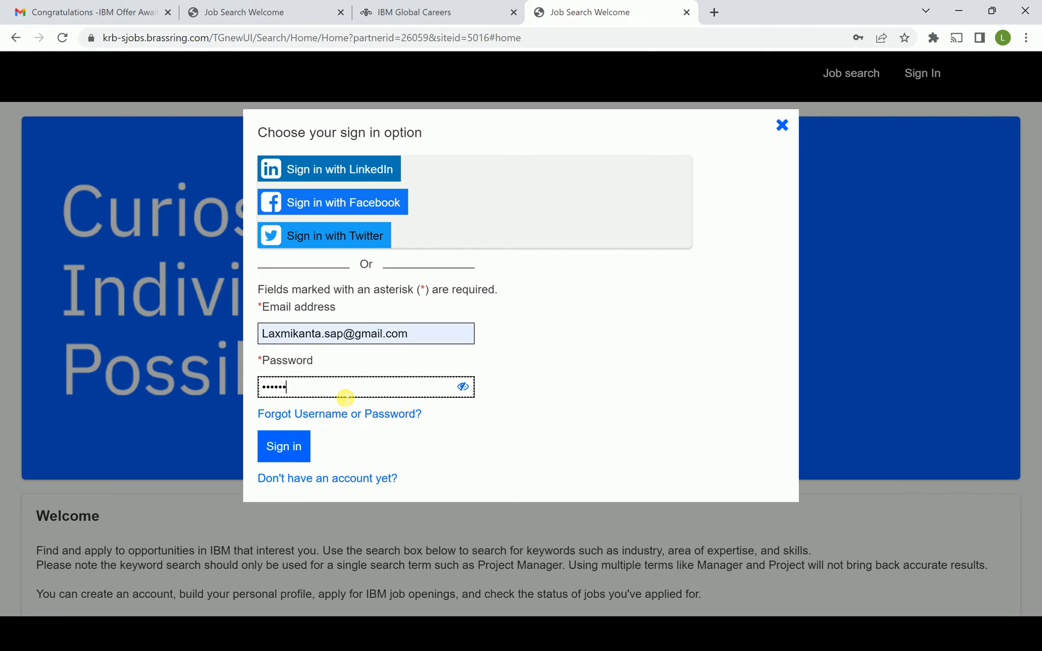
Enter the account password and submit the sign-in
key(backspace)
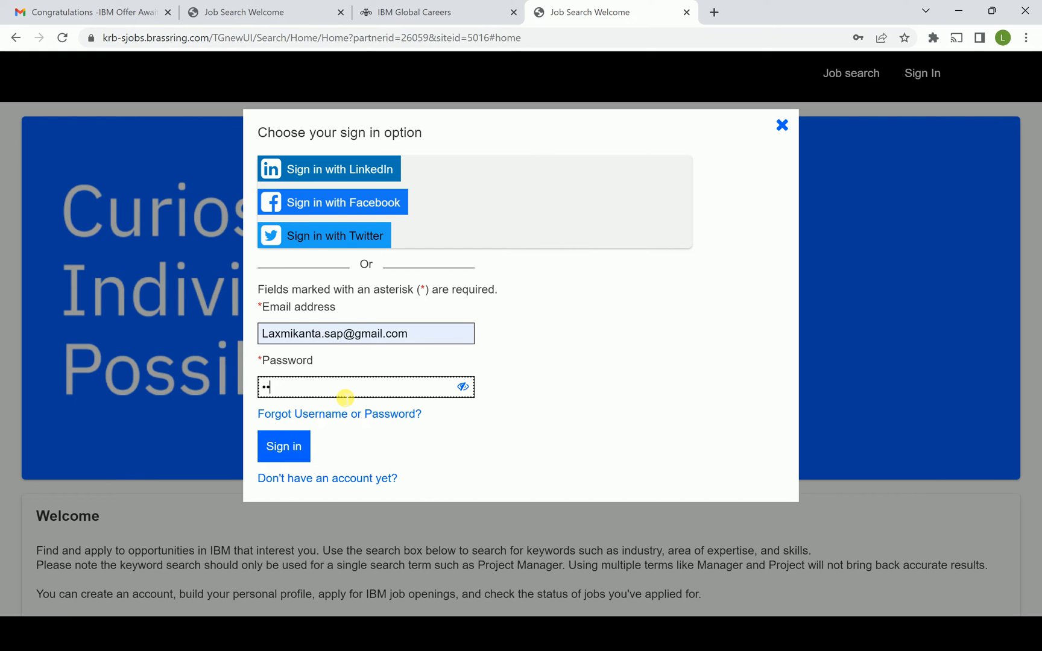
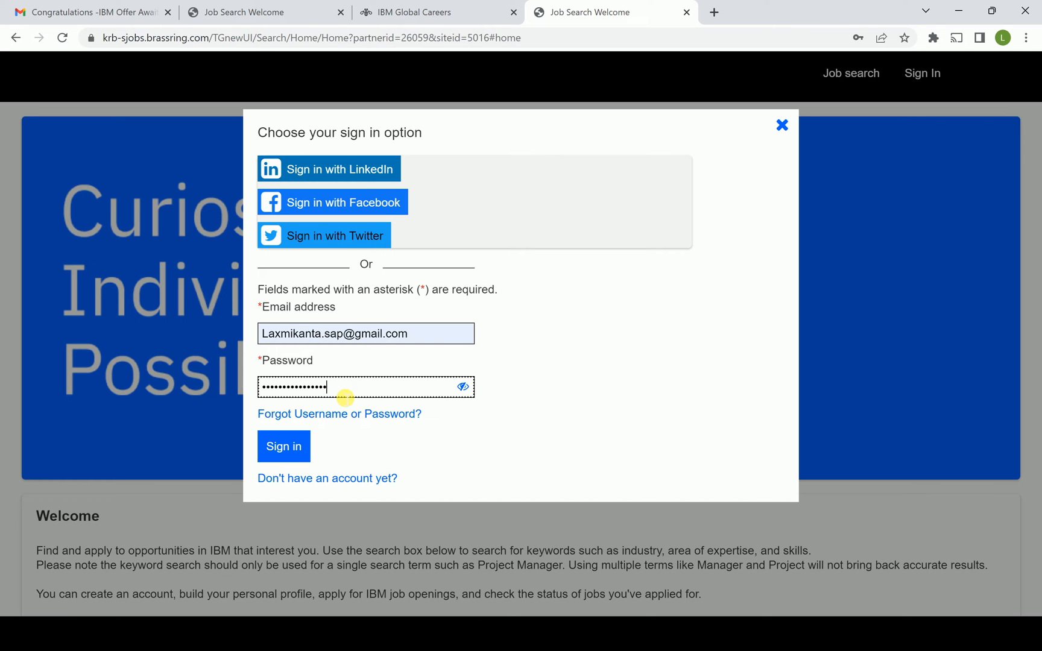
click(283, 446)
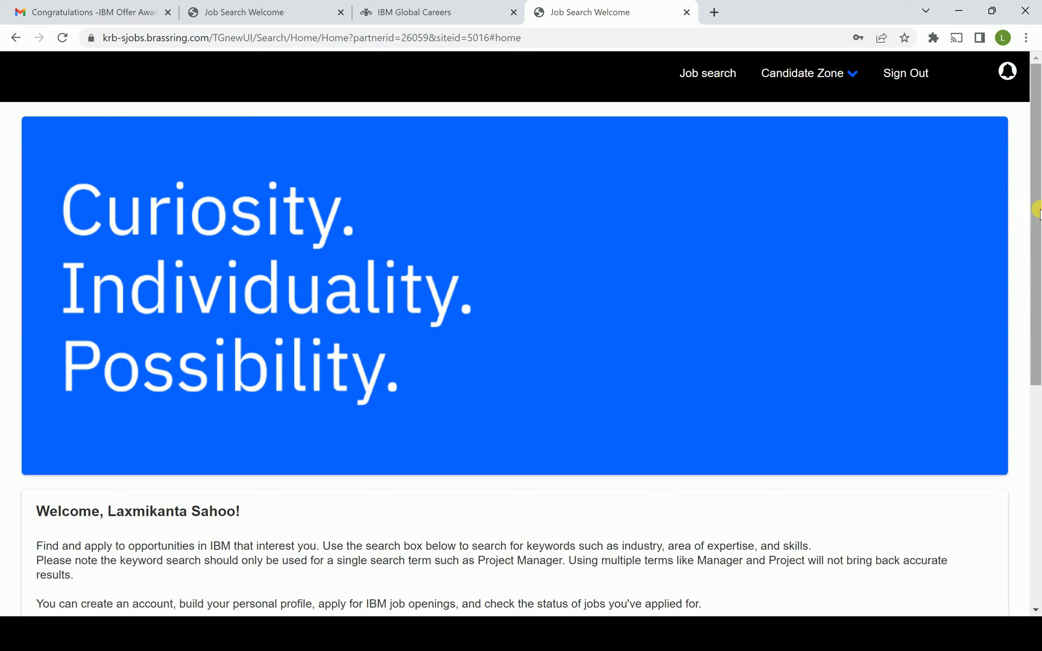
scroll(down, 3)
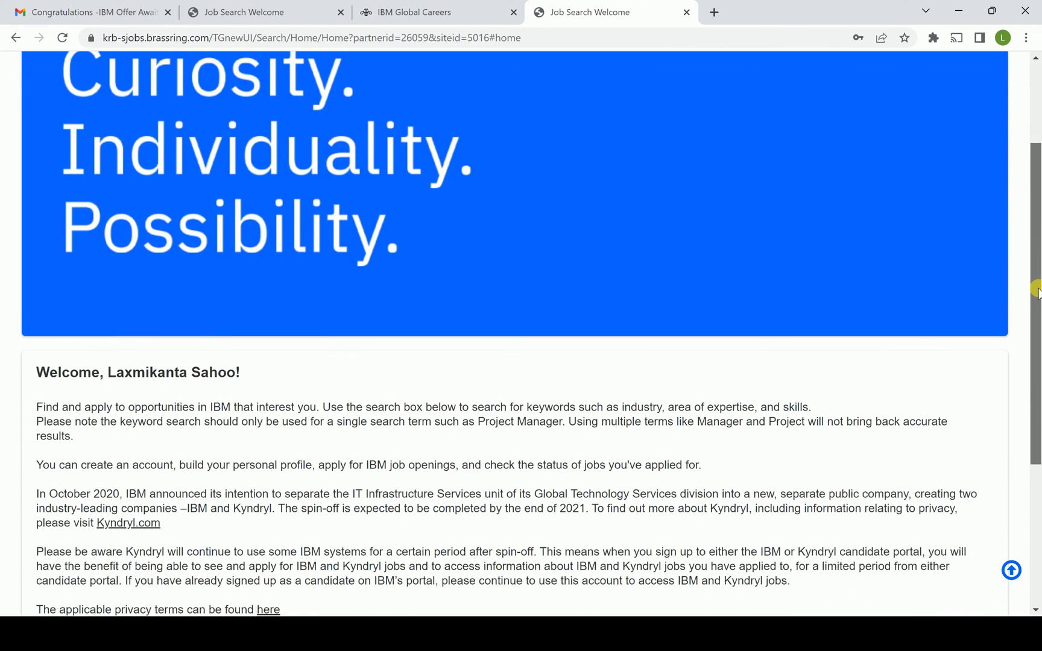
scroll(down, 3)
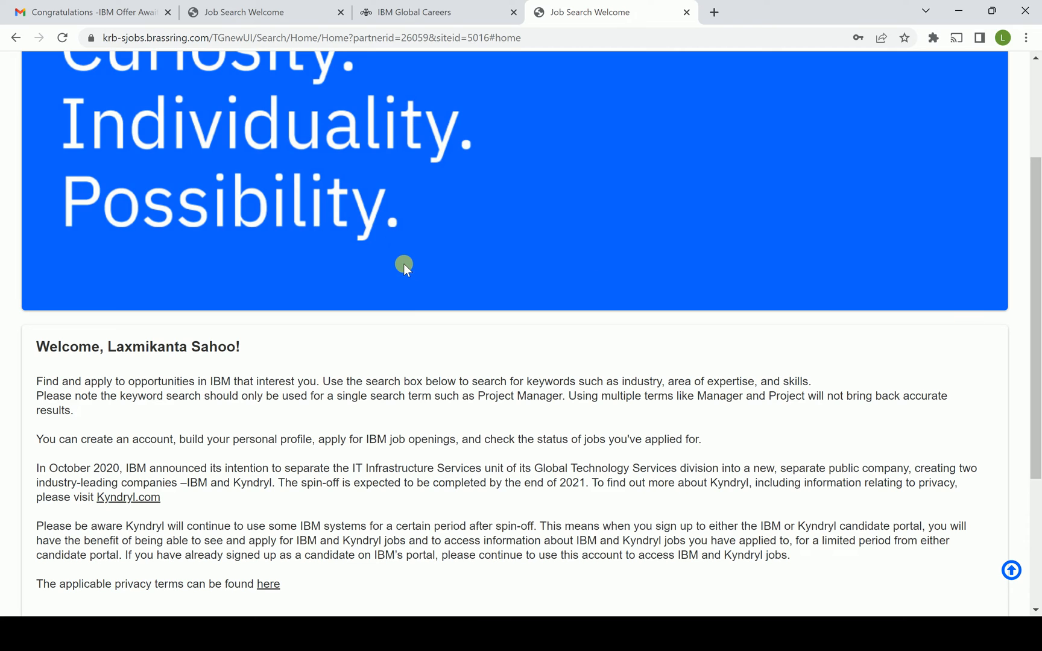
mouse_move(1035, 349)
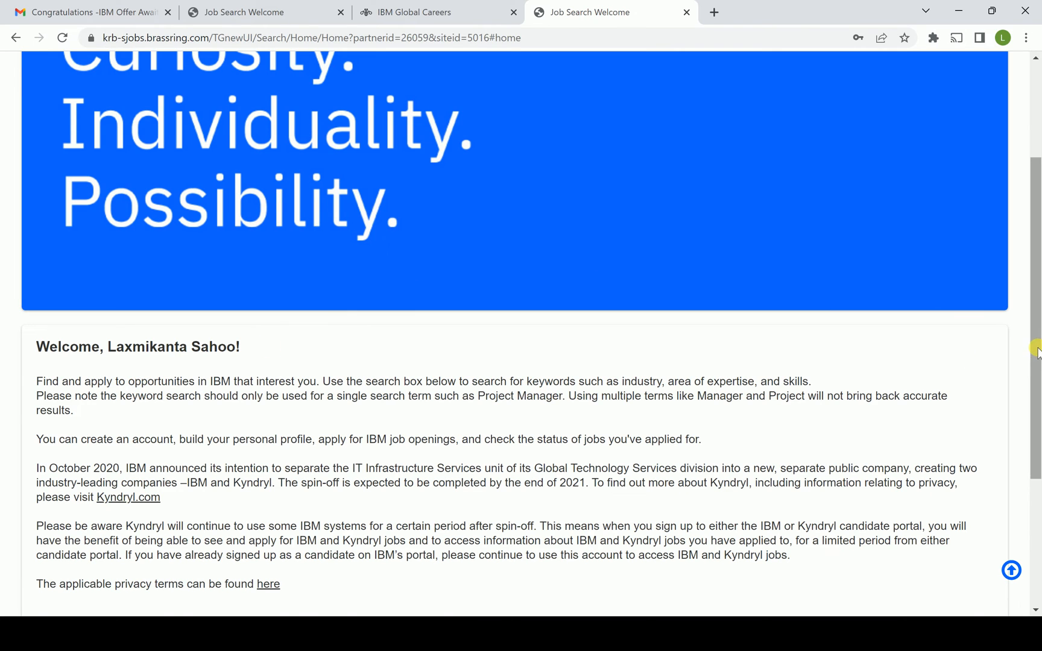
scroll(up, 3)
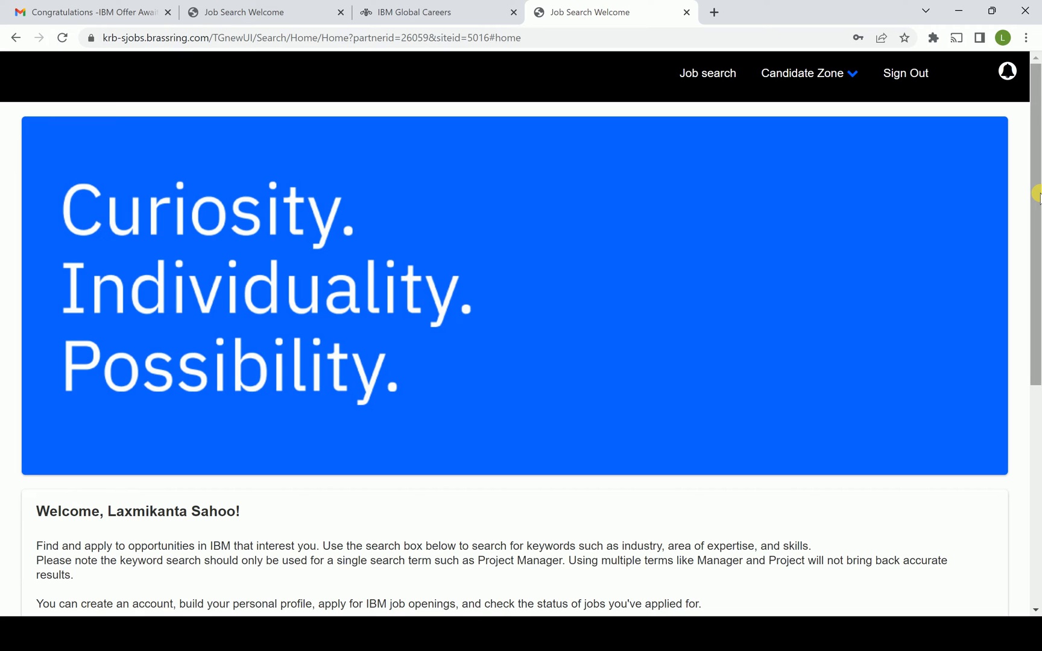
click(1007, 71)
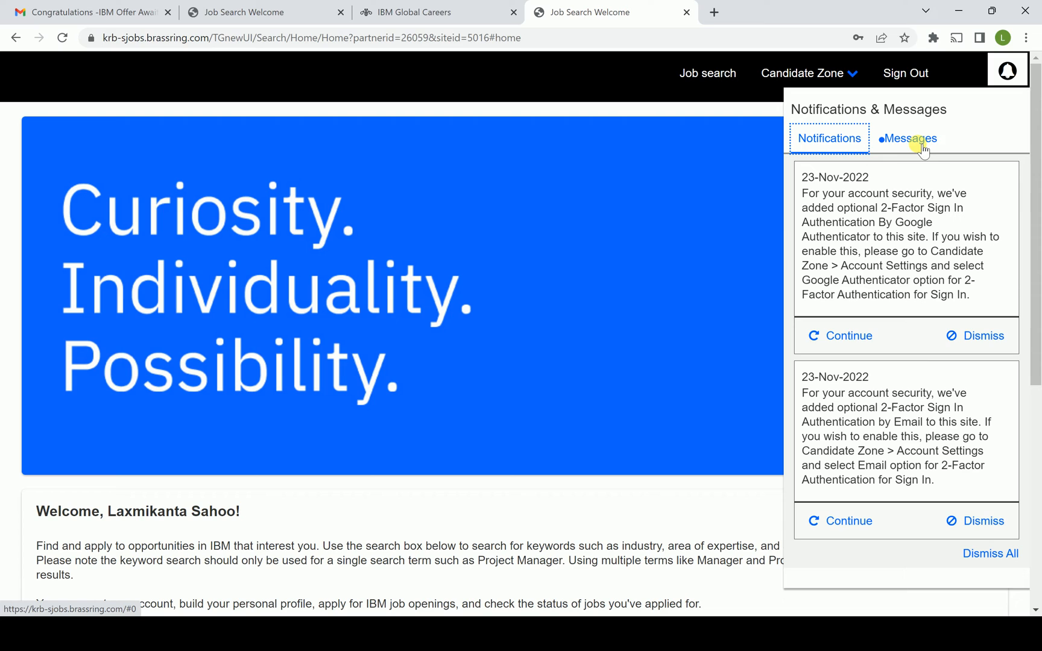
mouse_move(934, 143)
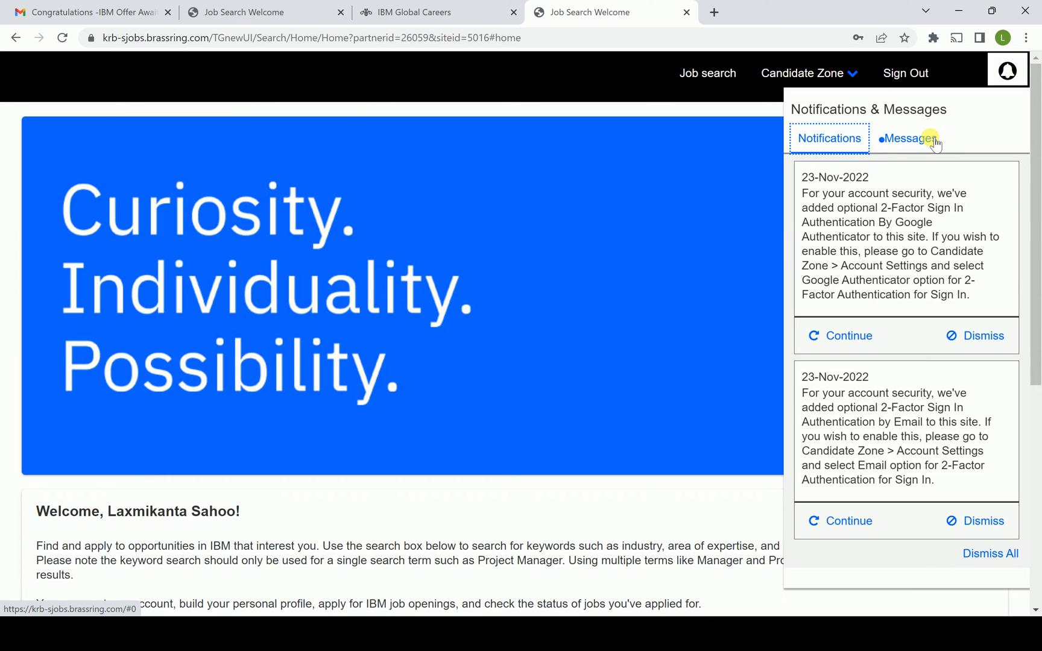
mouse_move(920, 148)
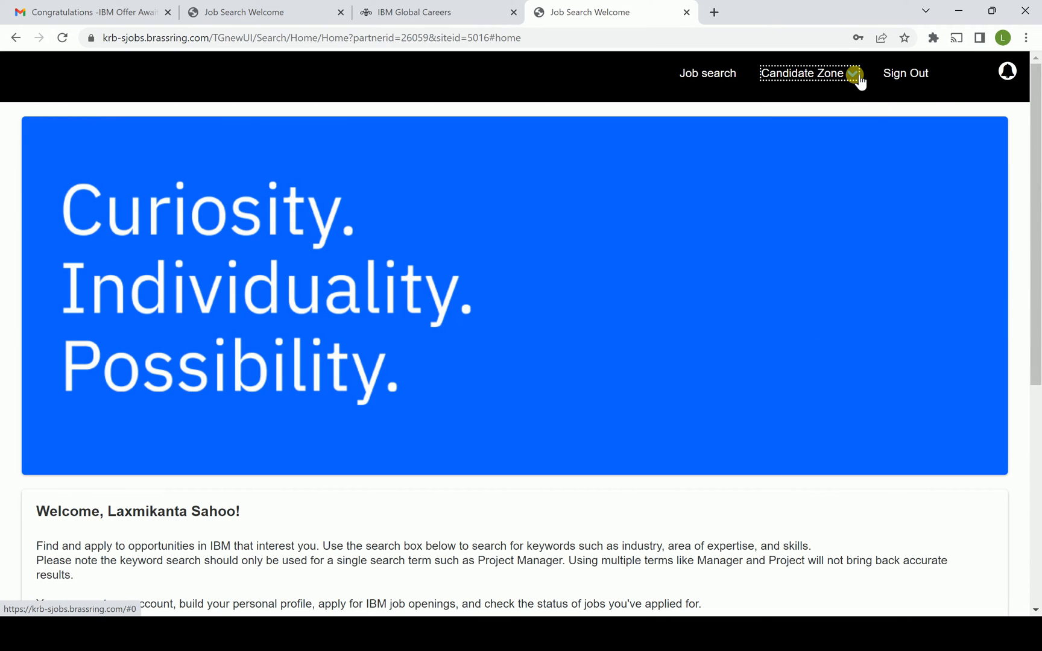
Go to Dashboard via Candidate Zone and show the empty Saved Jobs list
click(802, 73)
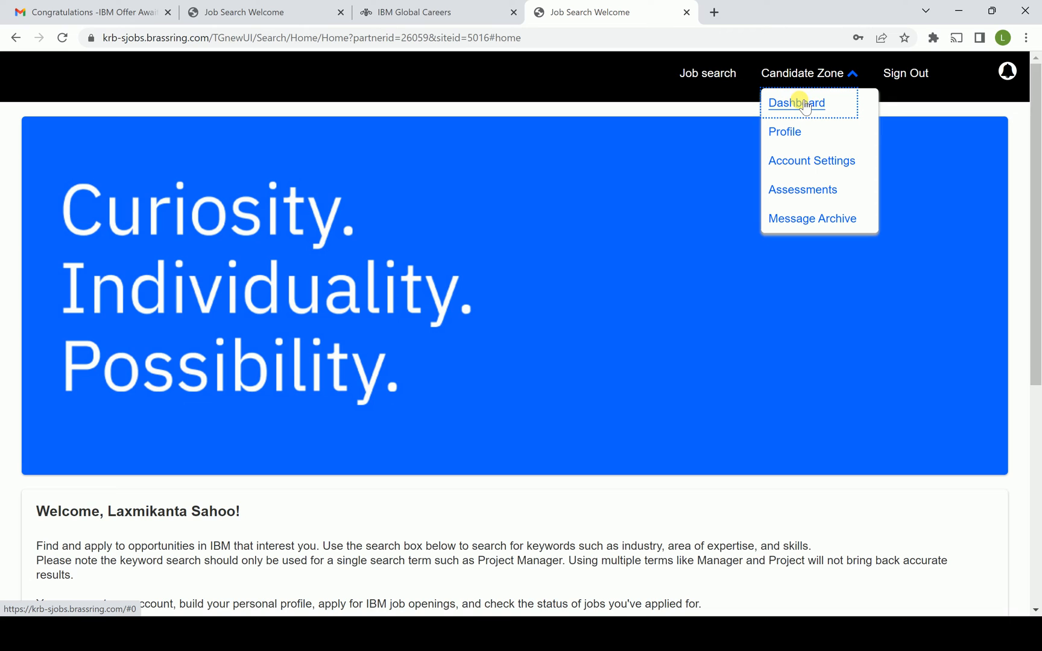
click(796, 103)
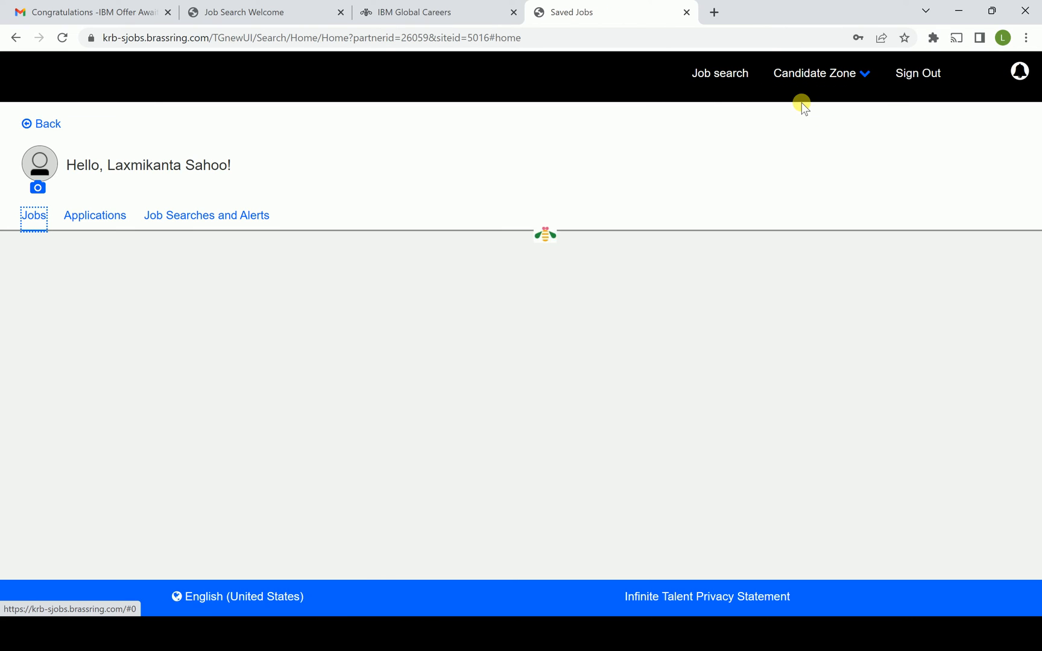
click(33, 216)
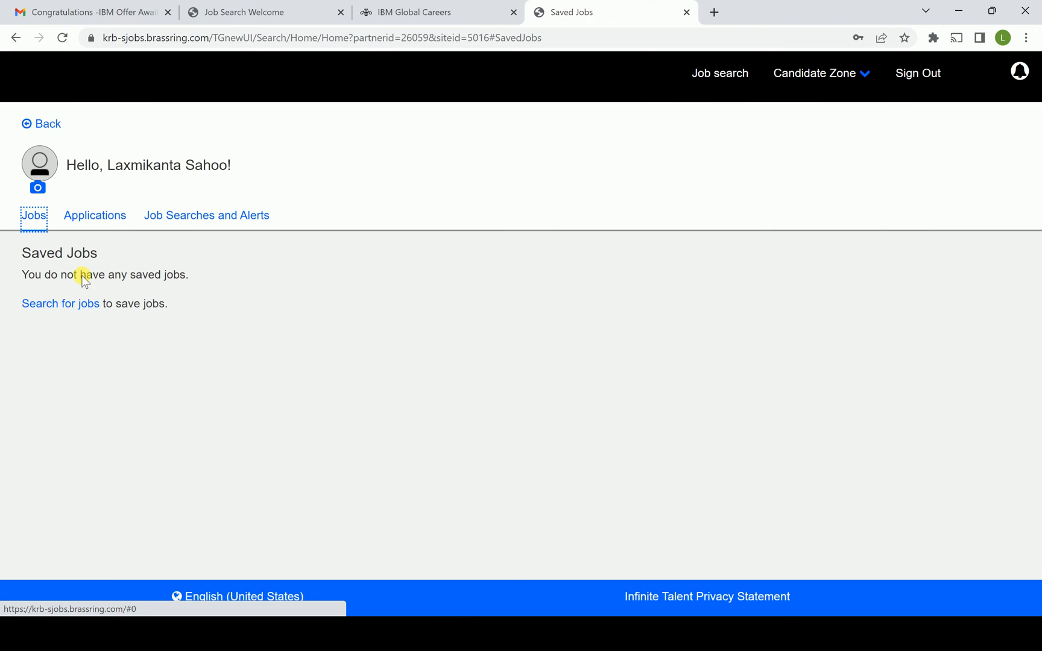
mouse_move(120, 223)
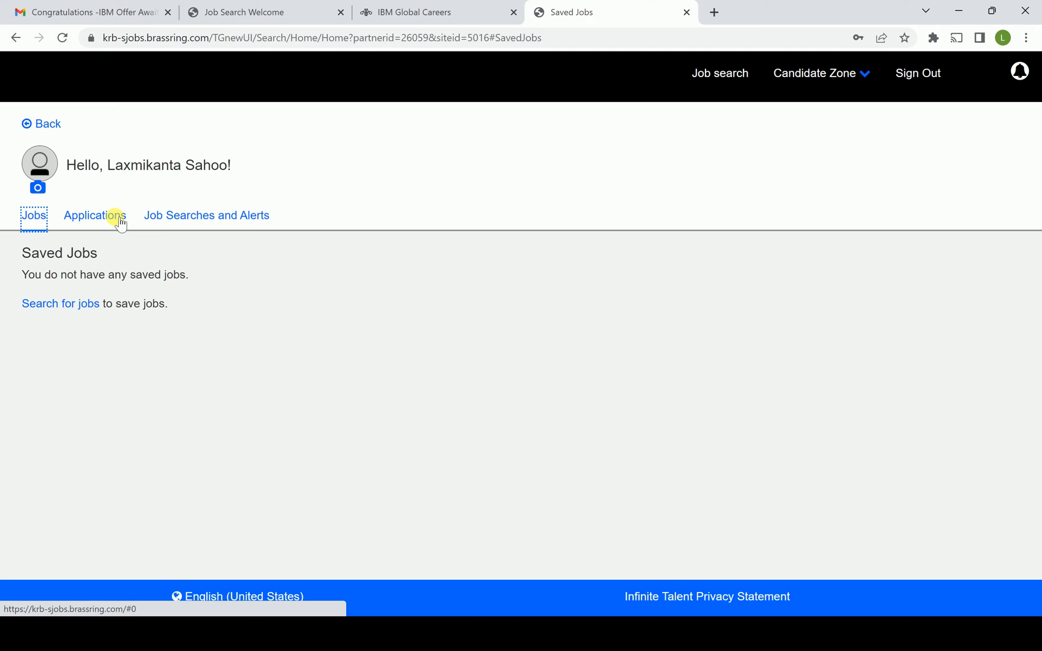
mouse_move(235, 219)
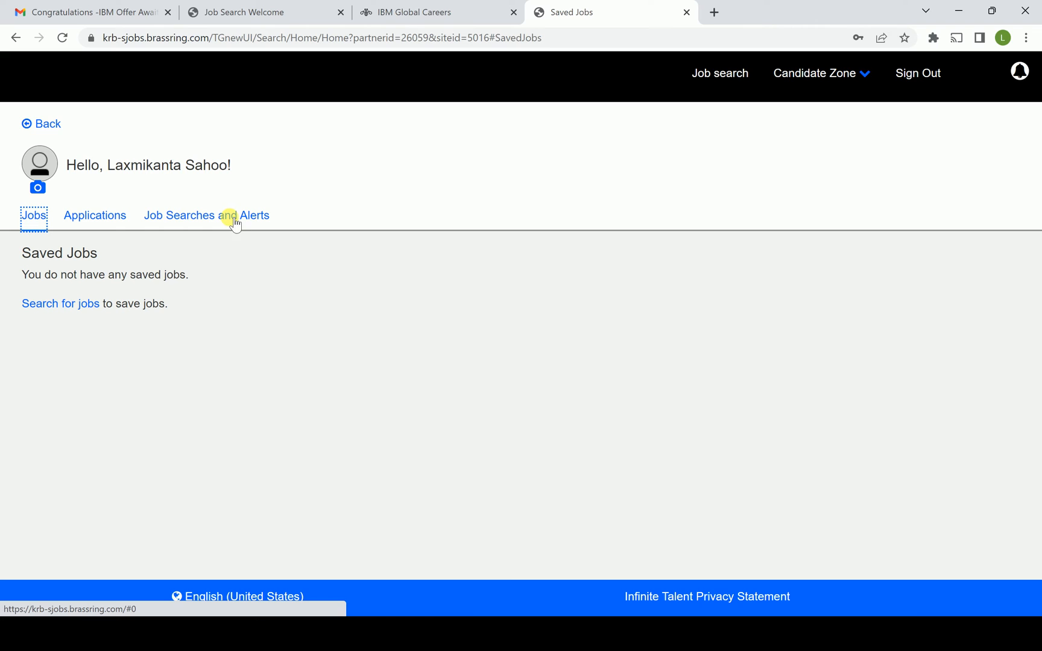
mouse_move(319, 206)
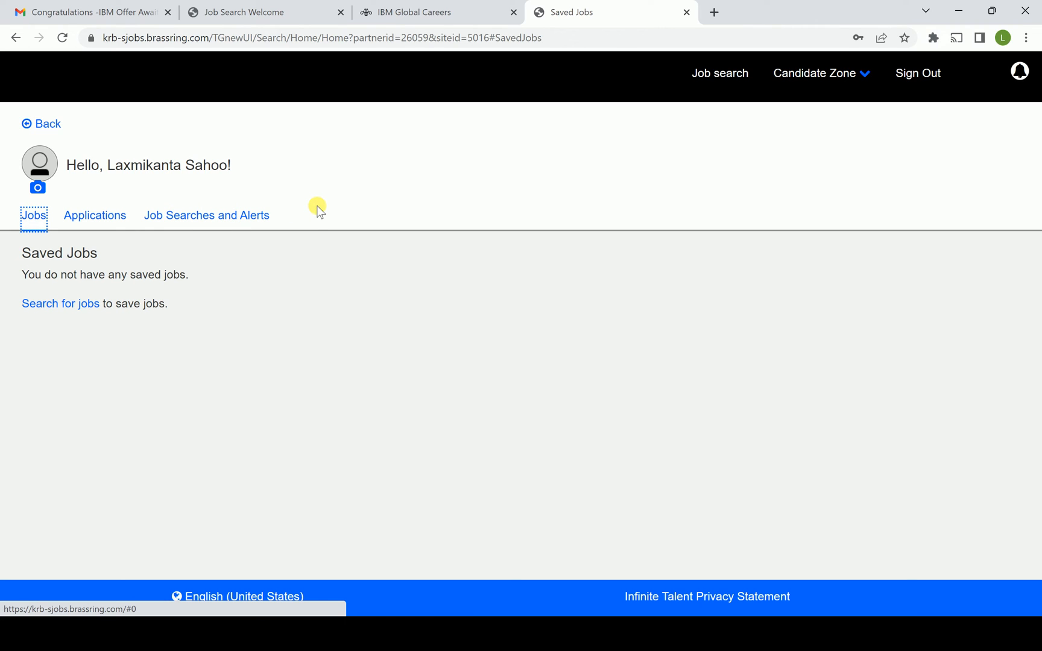
mouse_move(645, 195)
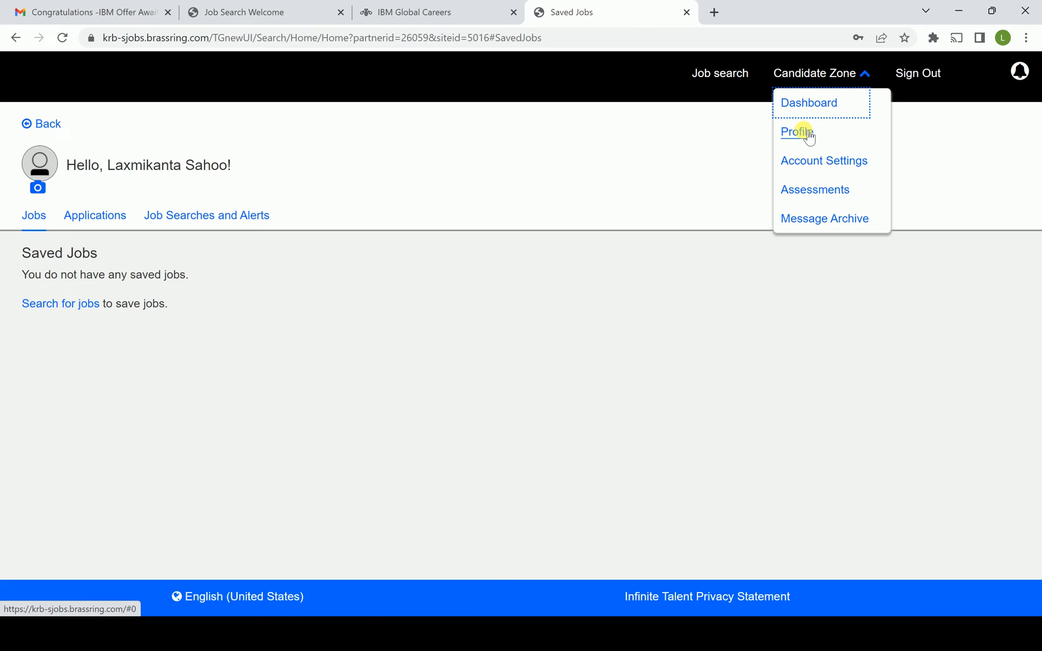
mouse_move(829, 138)
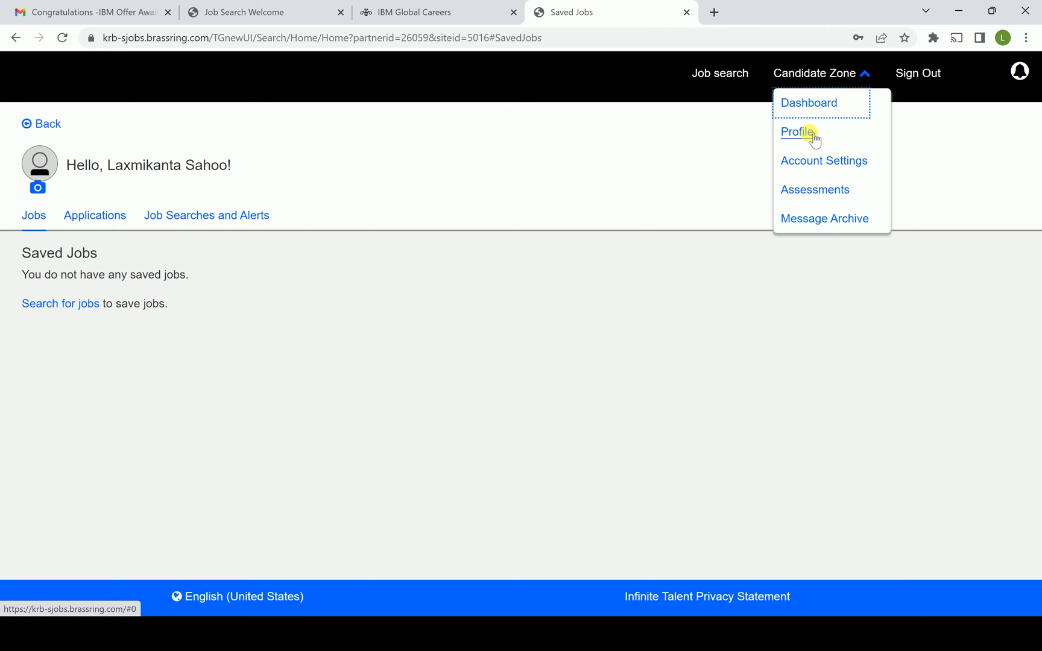
mouse_move(725, 126)
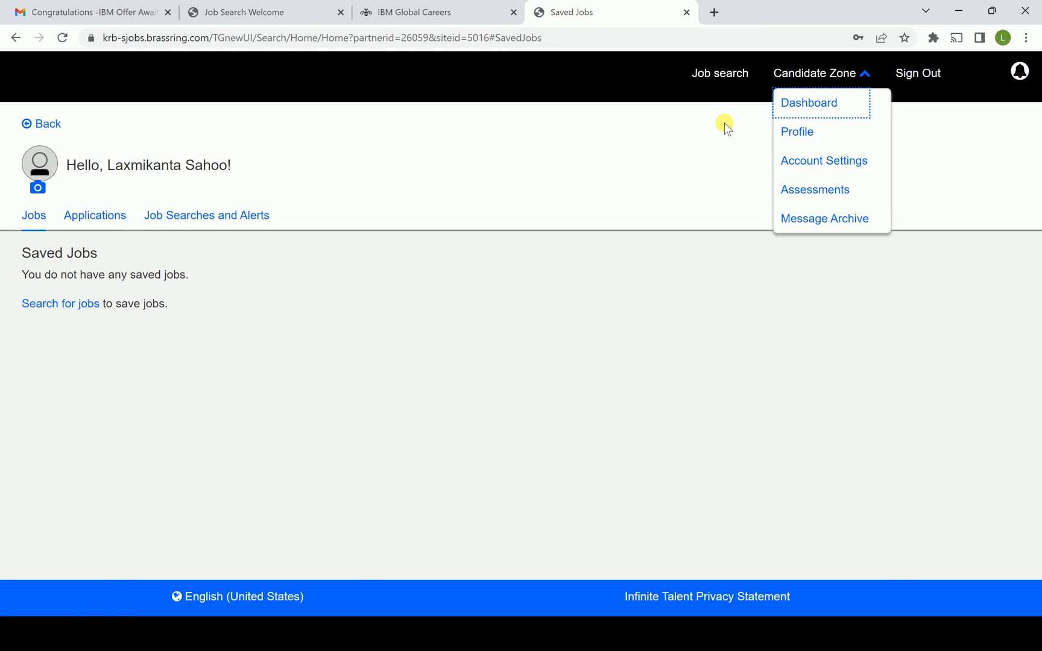
mouse_move(240, 194)
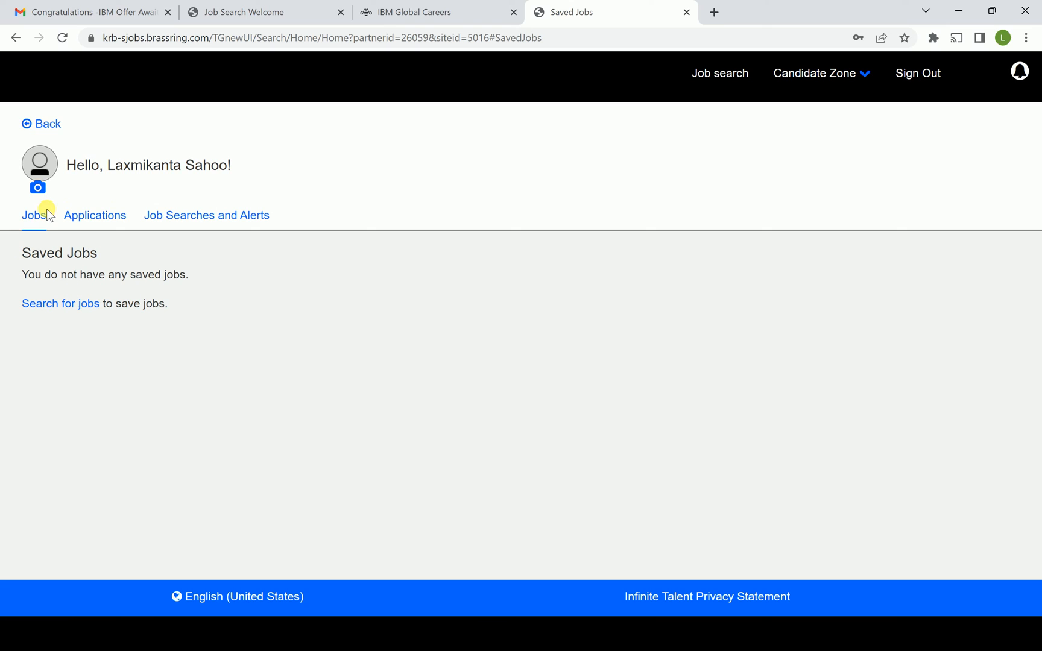
mouse_move(60, 304)
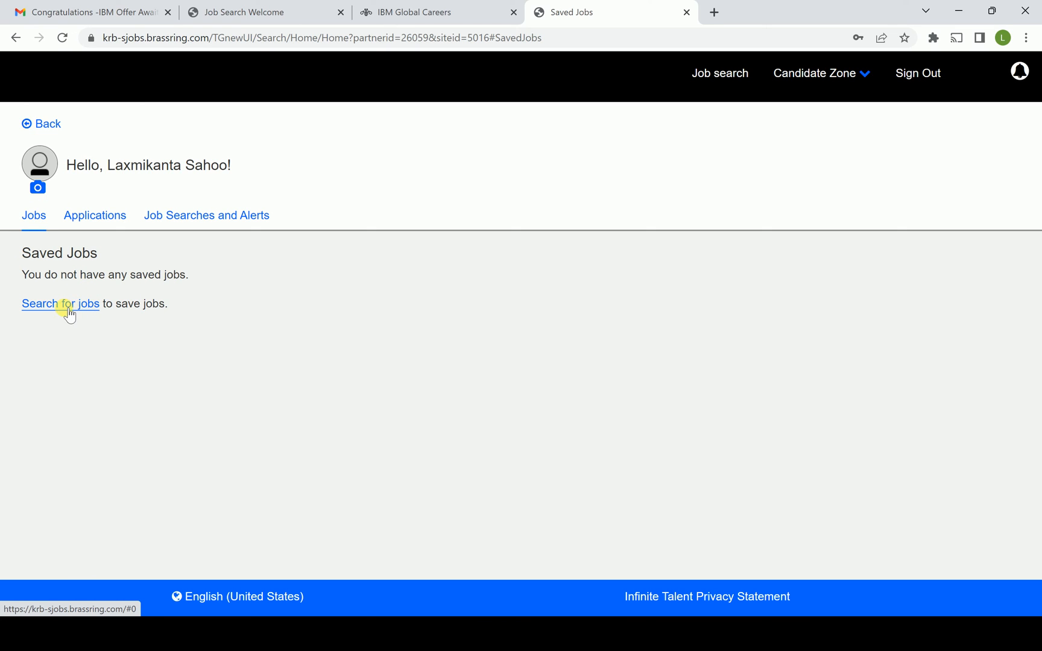
mouse_move(345, 345)
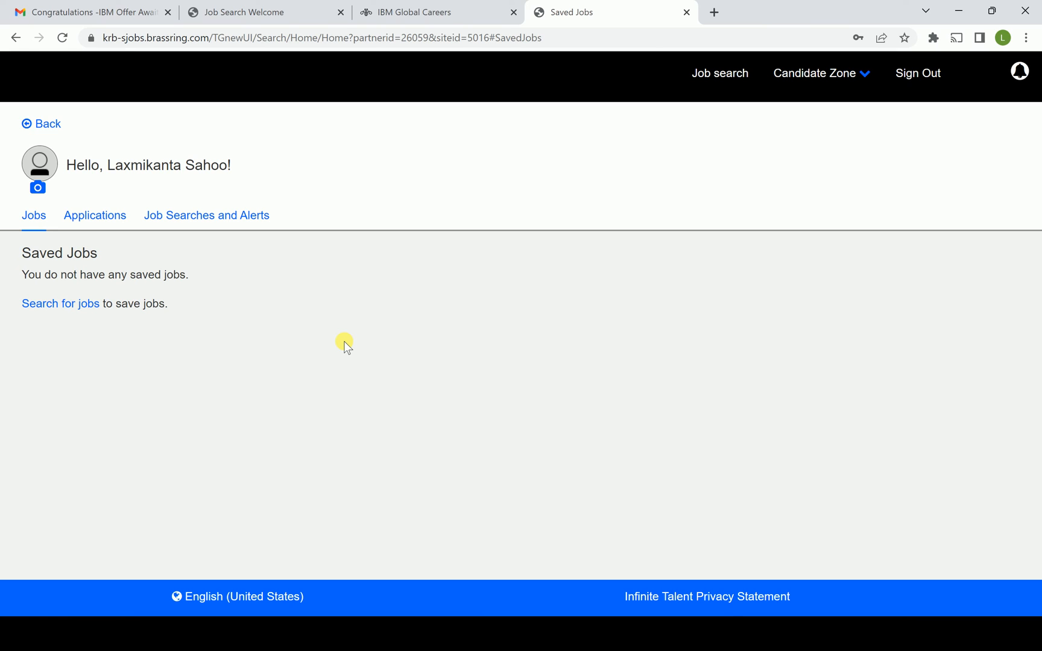
mouse_move(284, 378)
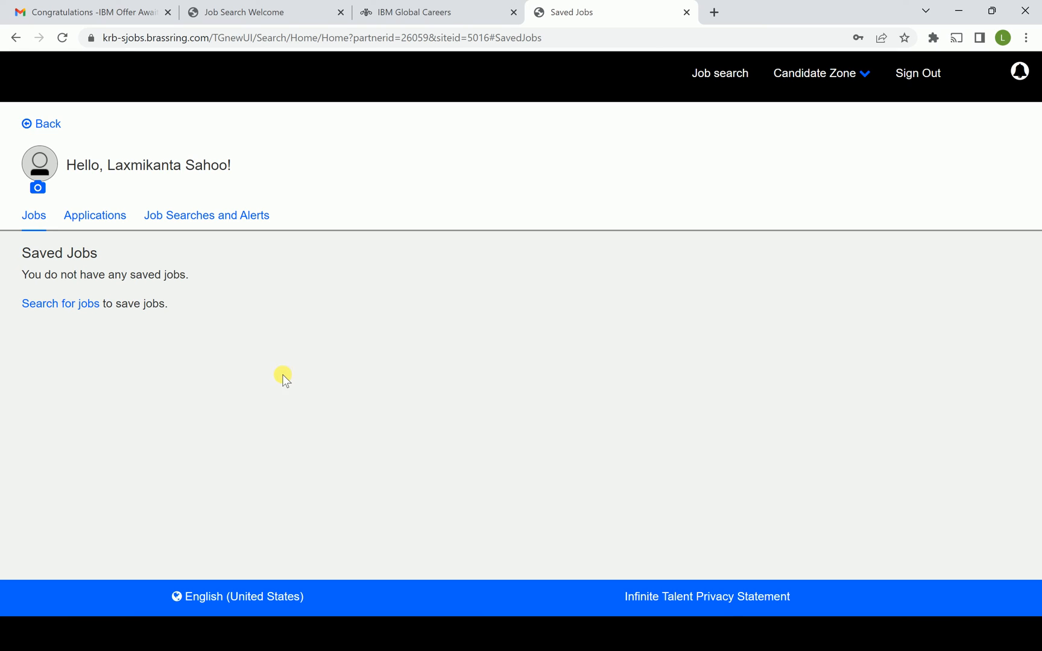
mouse_move(618, 196)
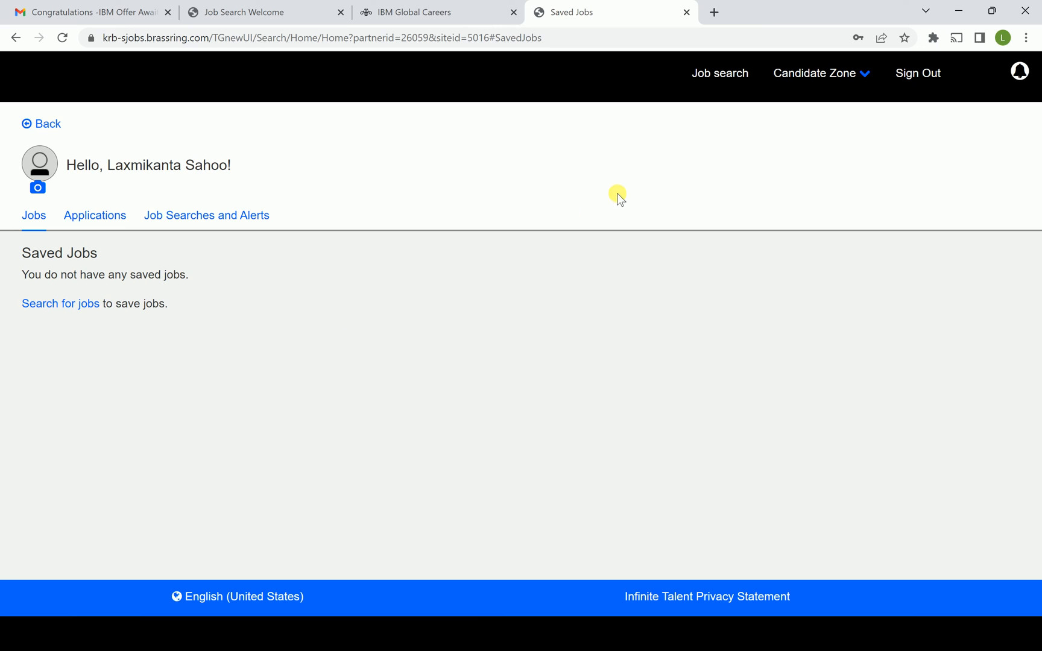
mouse_move(662, 46)
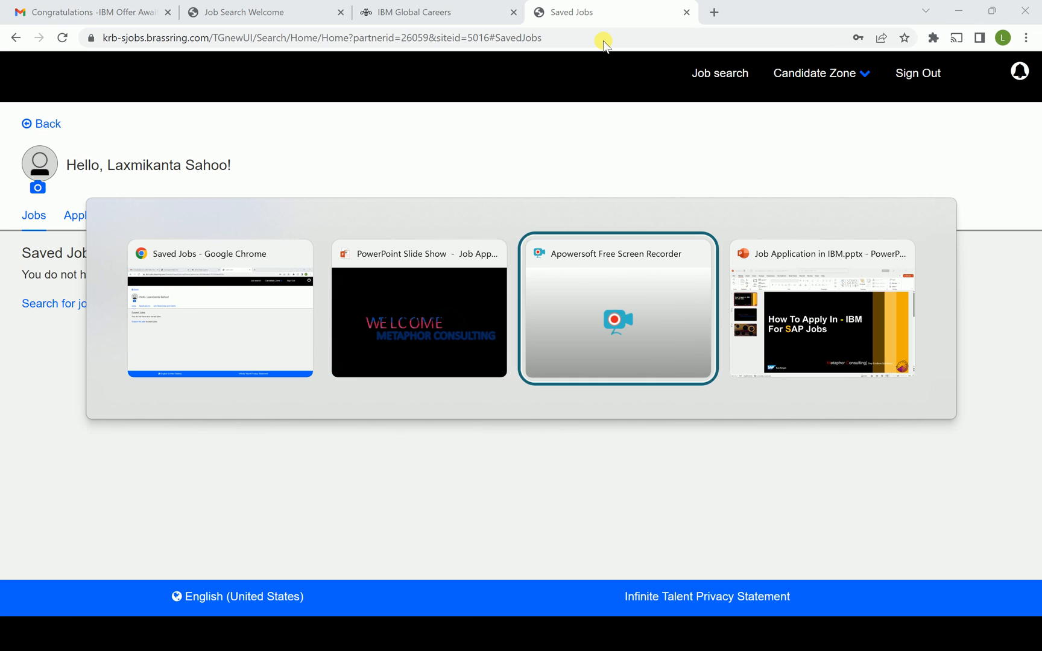
Switch to the PowerPoint Slide Show window showing the helpline slide
click(418, 308)
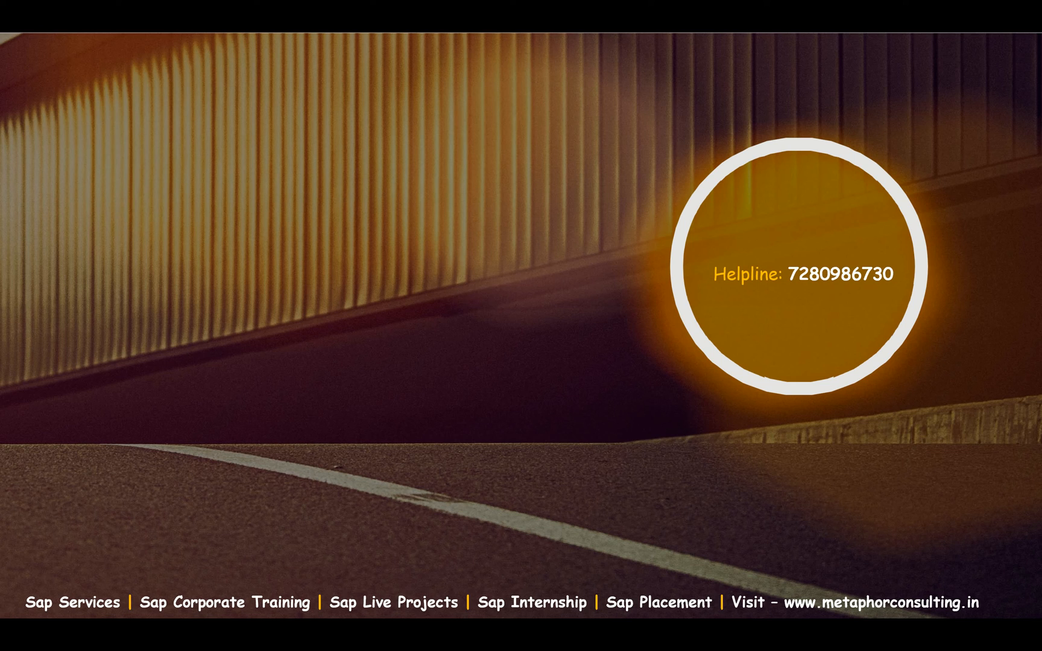